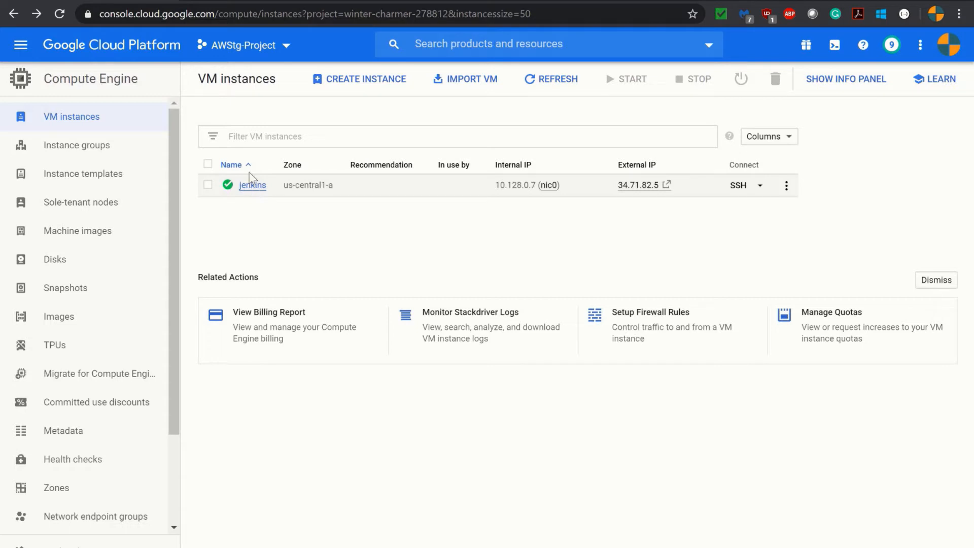
mouse_move(238, 52)
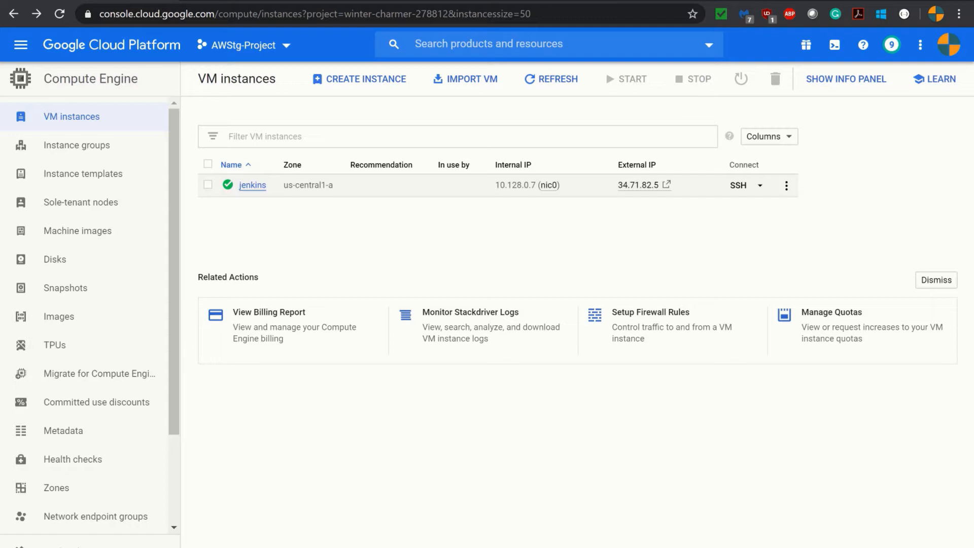
mouse_move(374, 81)
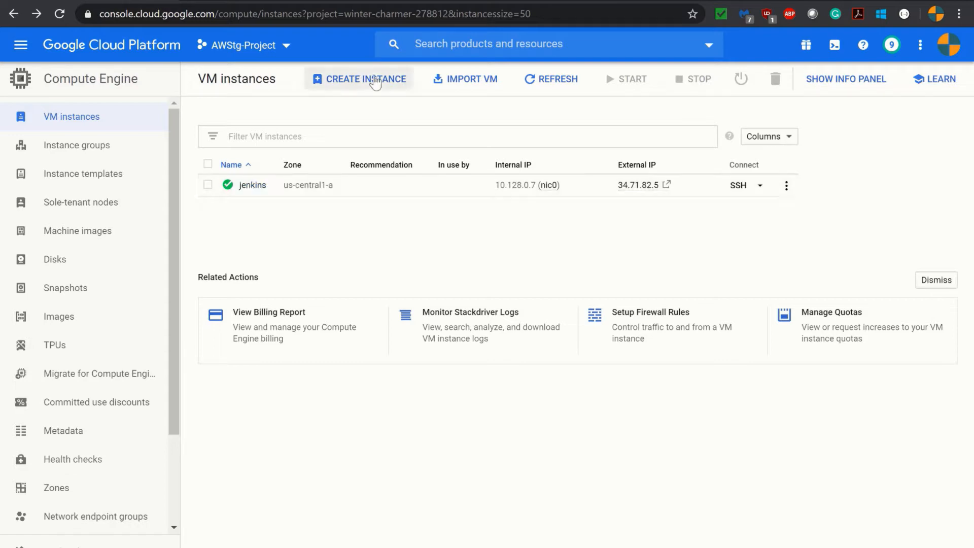
Start a new VM instance and set its boot disk to Ubuntu 16.04 LTS
left_click(365, 78)
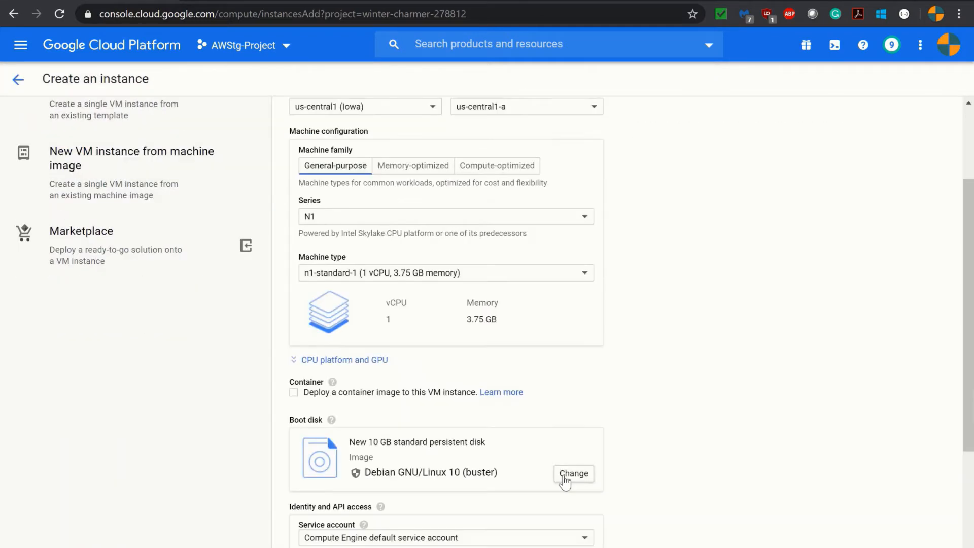
left_click(574, 474)
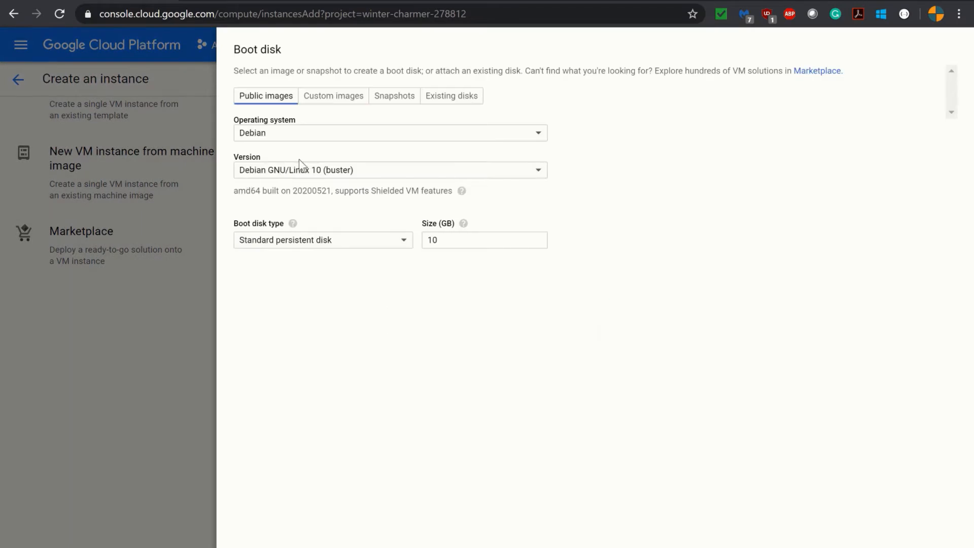
left_click(389, 133)
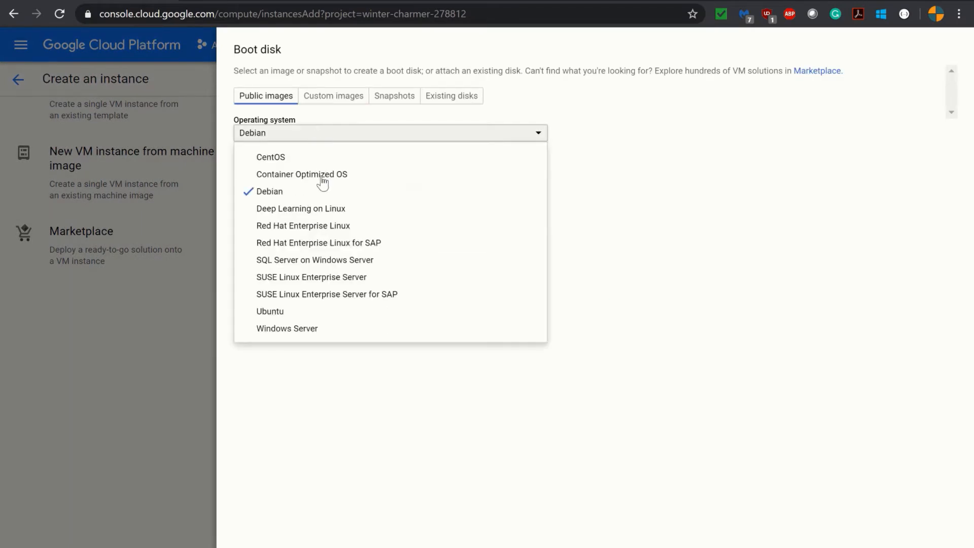
mouse_move(322, 317)
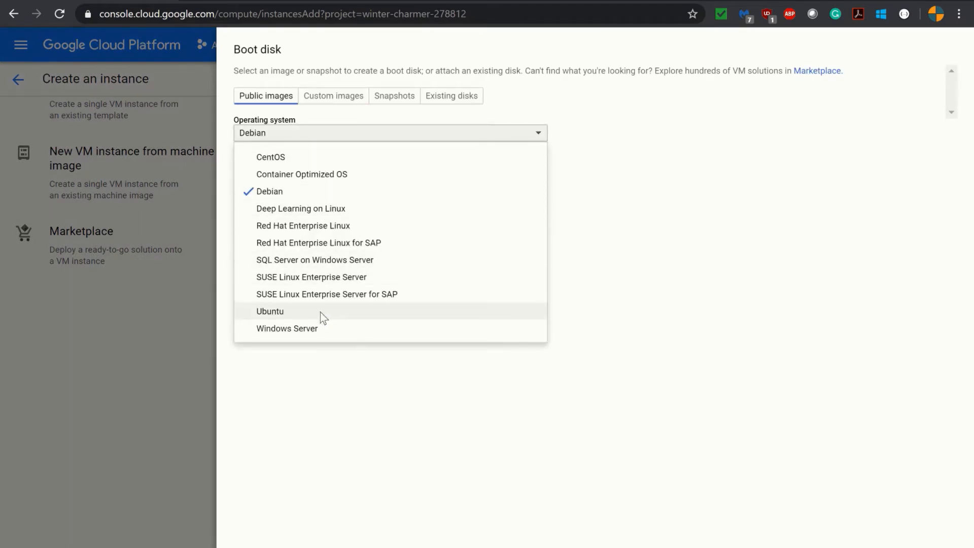
left_click(270, 311)
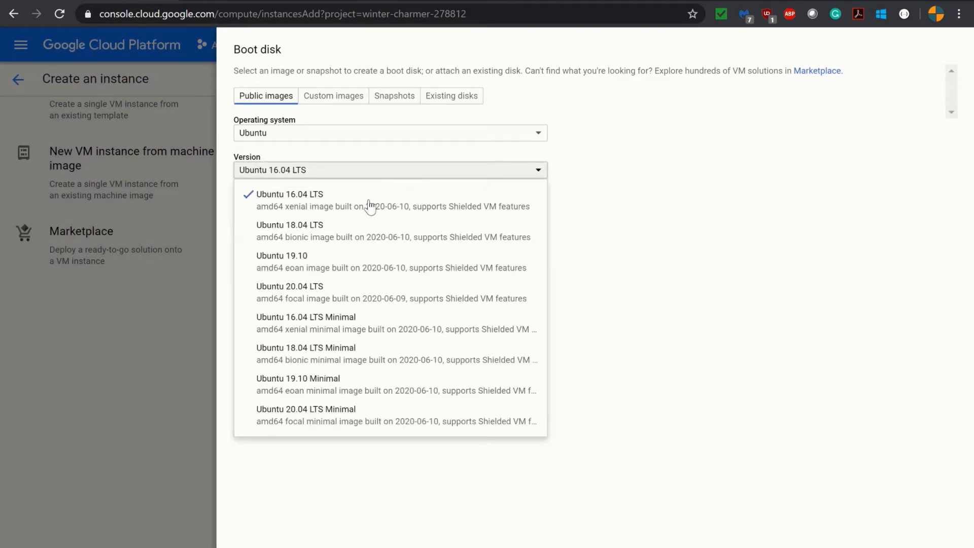
left_click(291, 194)
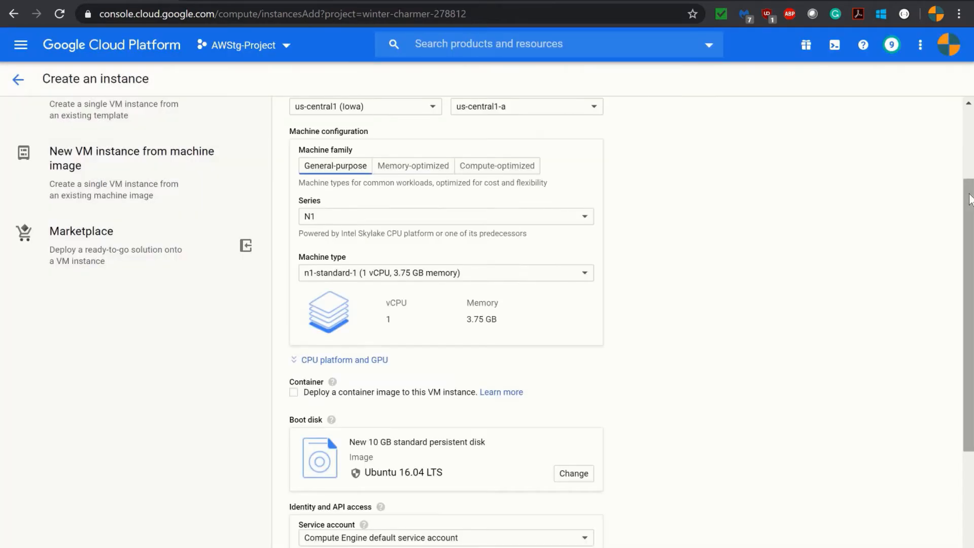
Allow HTTP and HTTPS traffic, then create the instance
scroll("down", 3)
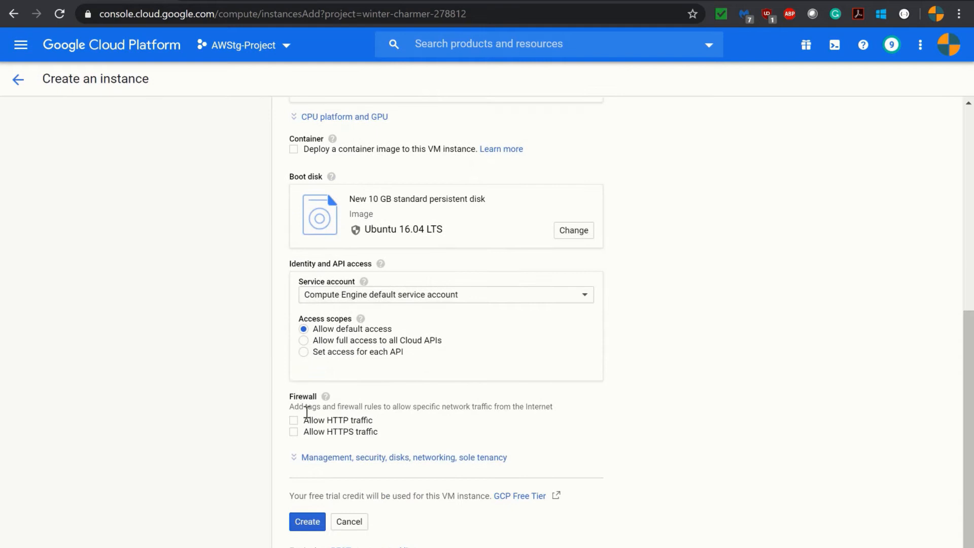
left_click(295, 420)
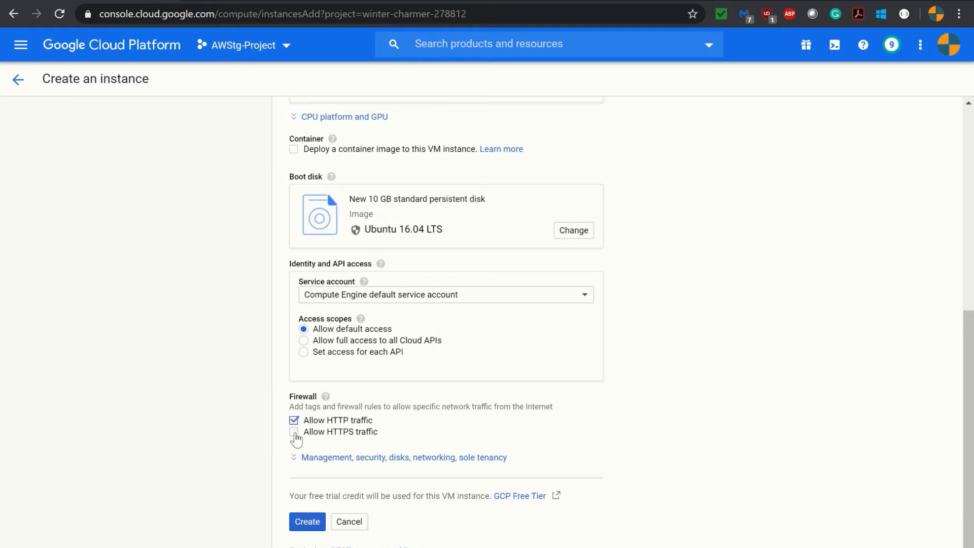
left_click(292, 432)
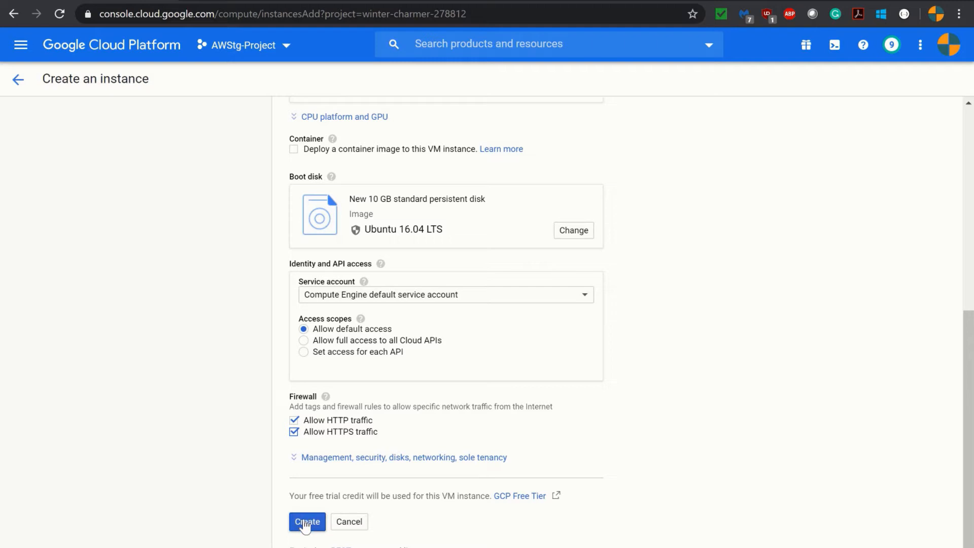
left_click(307, 522)
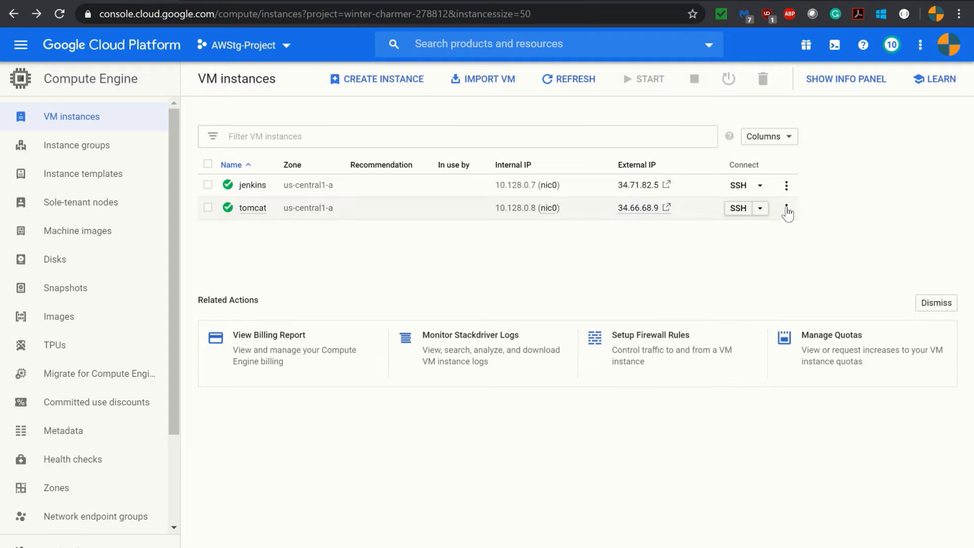
mouse_move(761, 212)
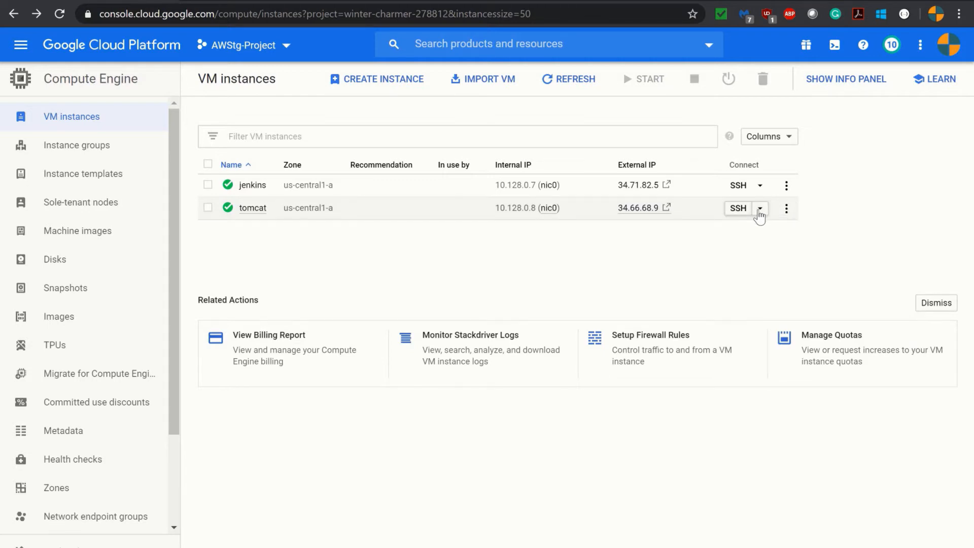
Launch SSH from the tomcat row of the VM instances list
left_click(738, 208)
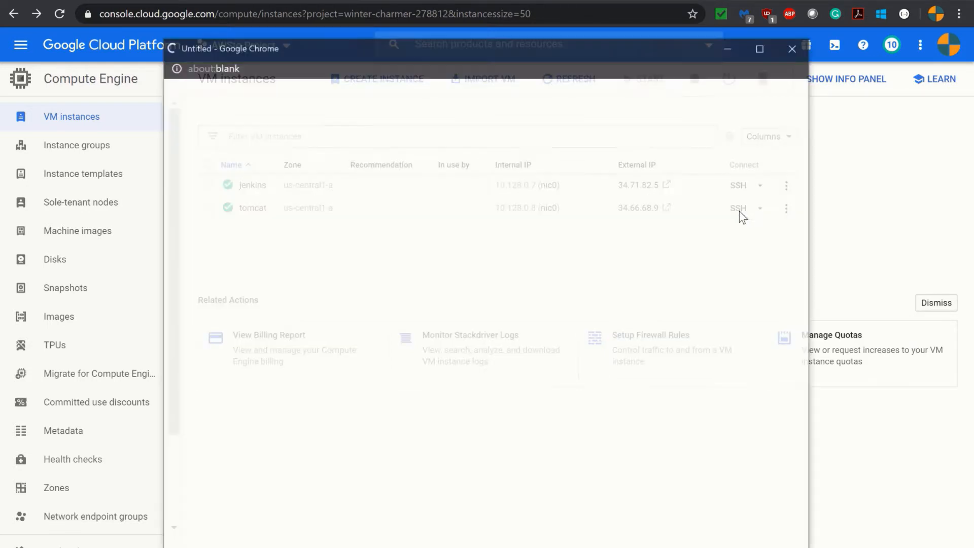
Run sudo apt-get update in the tomcat VM's SSH terminal
left_click(738, 208)
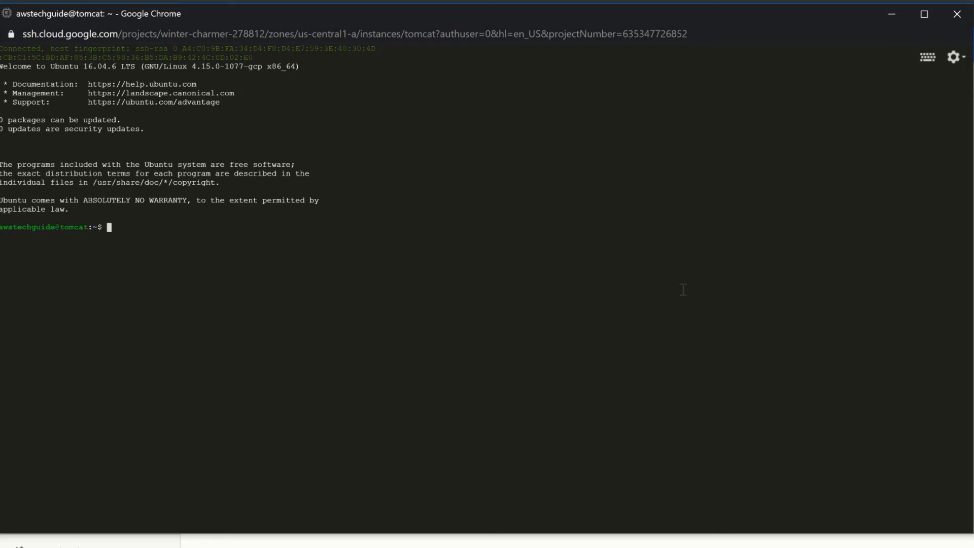
type("sudo")
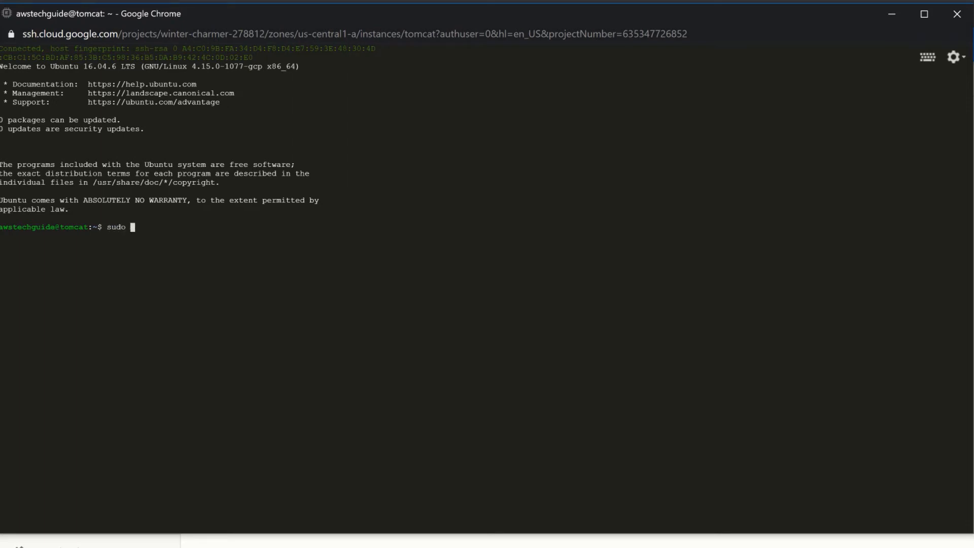
type("apt-get")
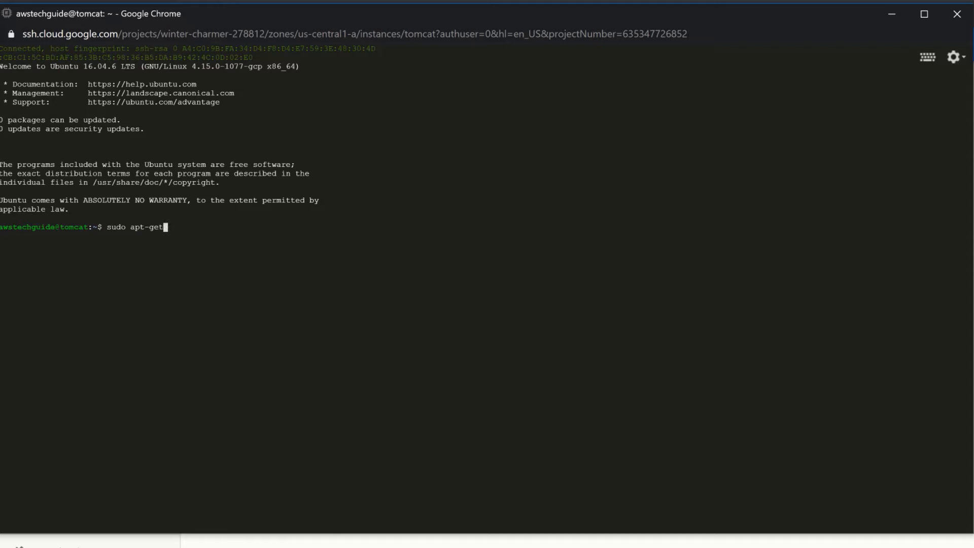
type("update")
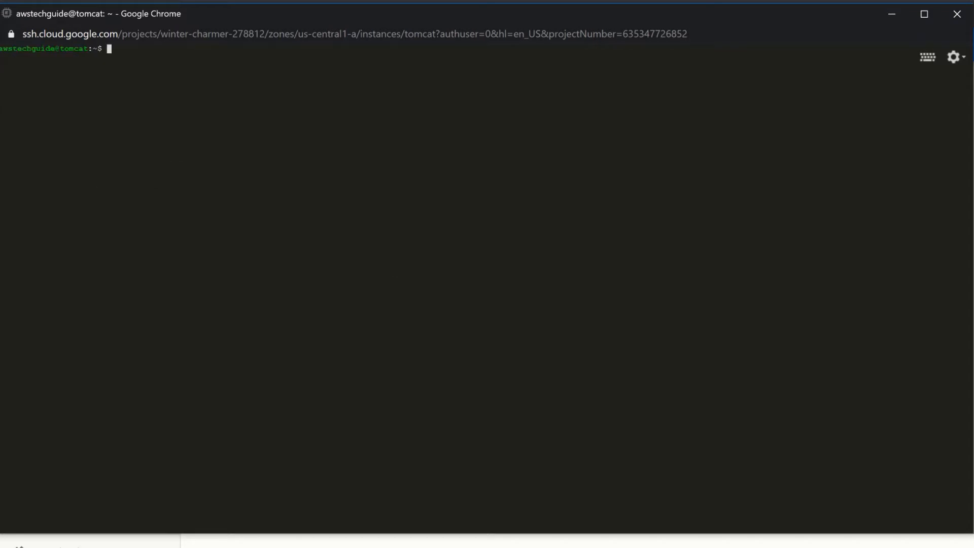
Check for Java, then install the OpenJDK 8 JDK with apt, confirming with Y
type("java -version")
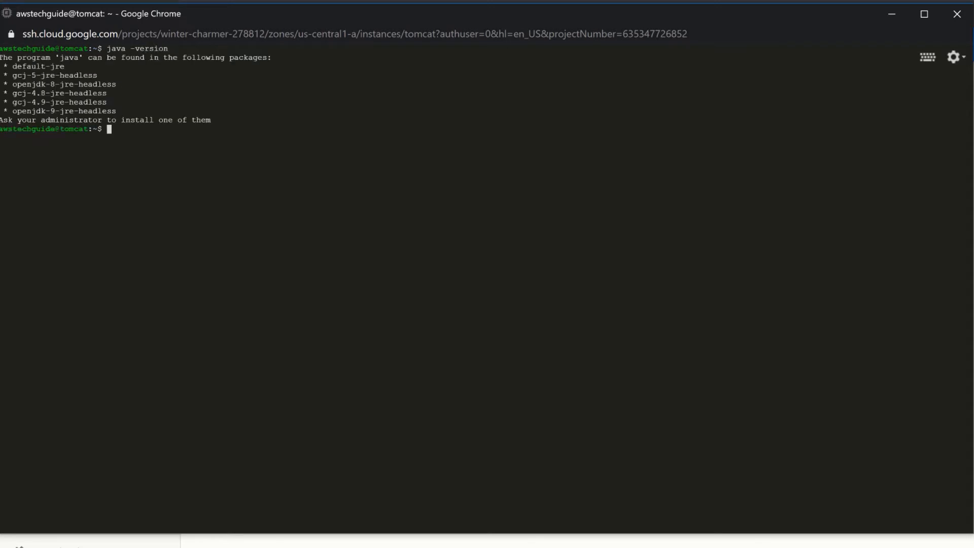
type("sudo apt")
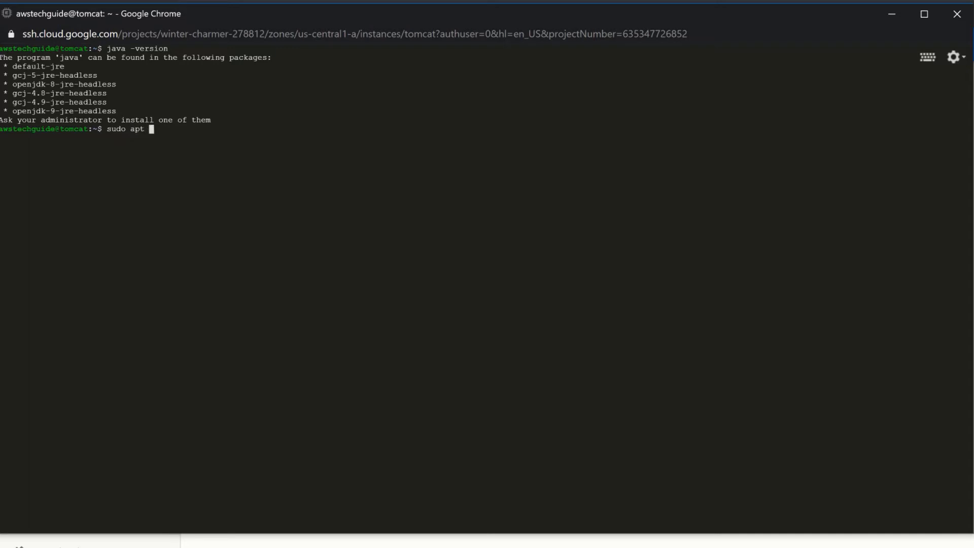
type("install")
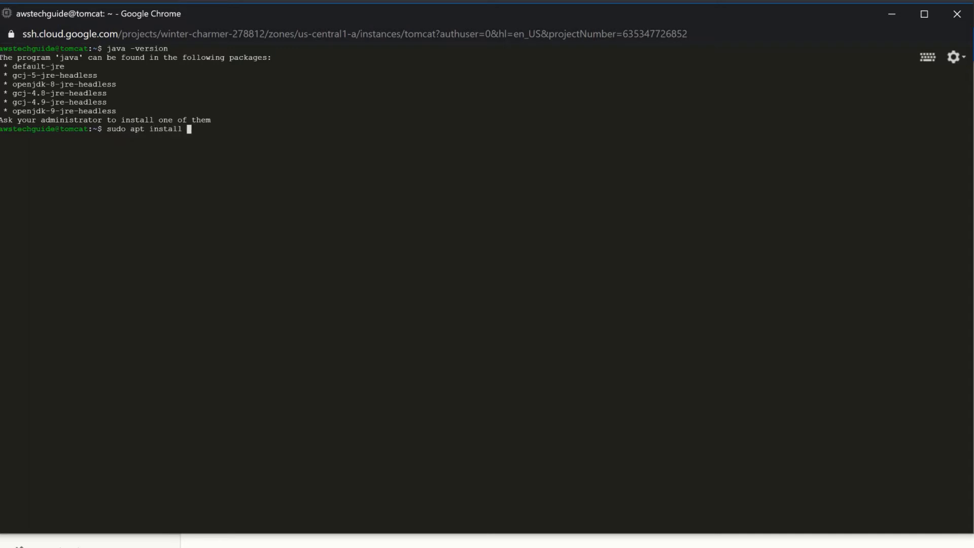
type("open")
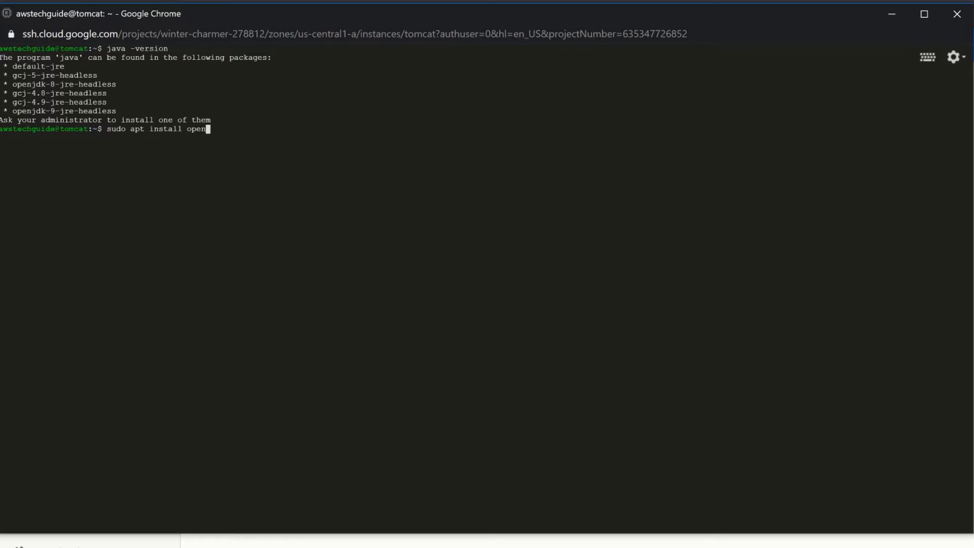
type("jdk-8-")
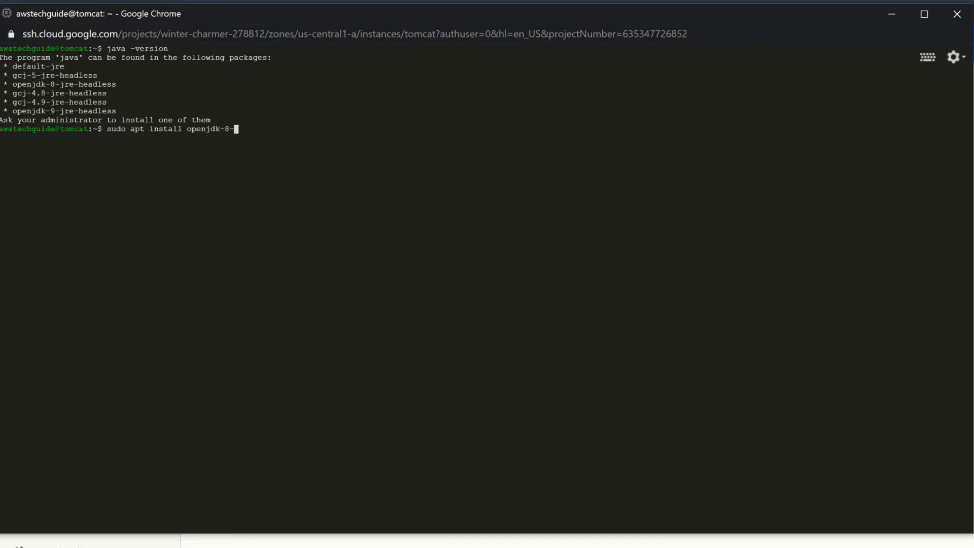
type("jdl")
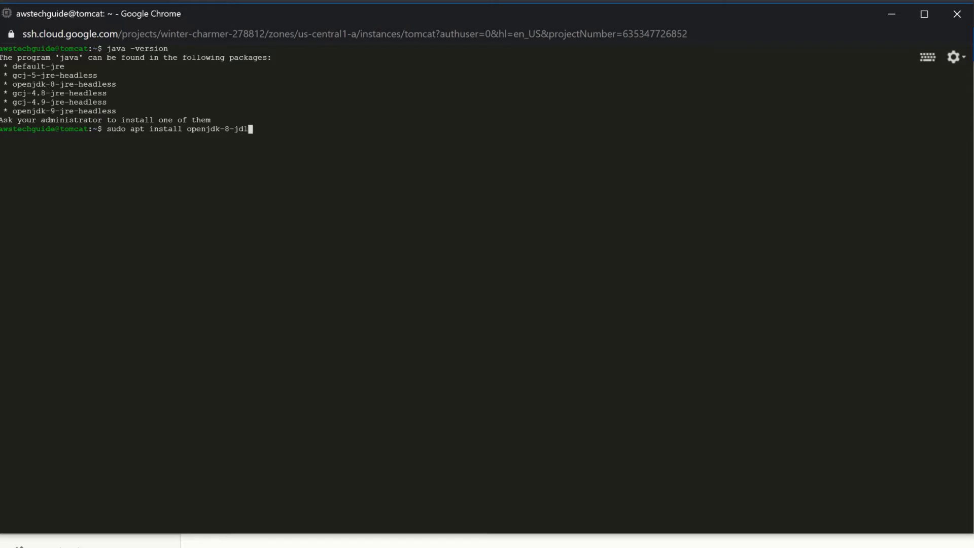
key("Enter")
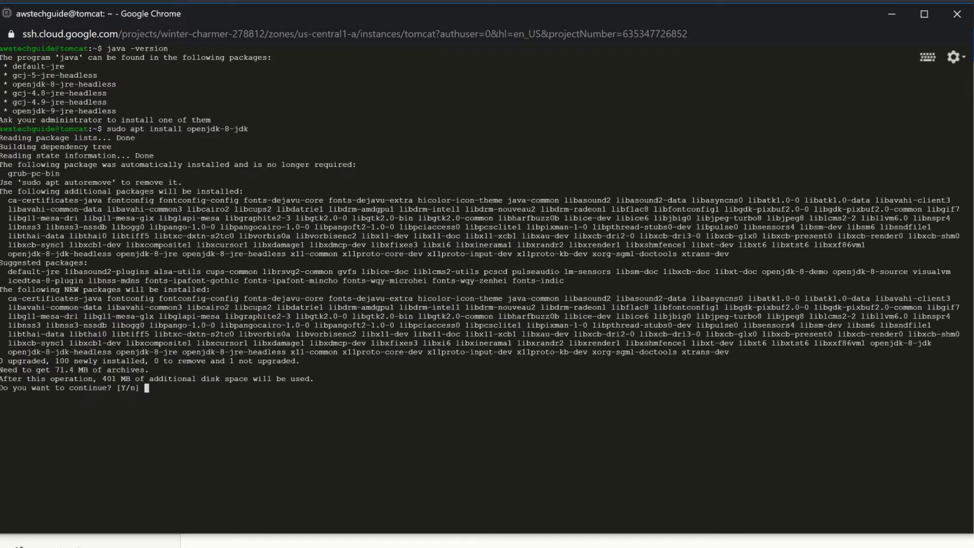
type("Y")
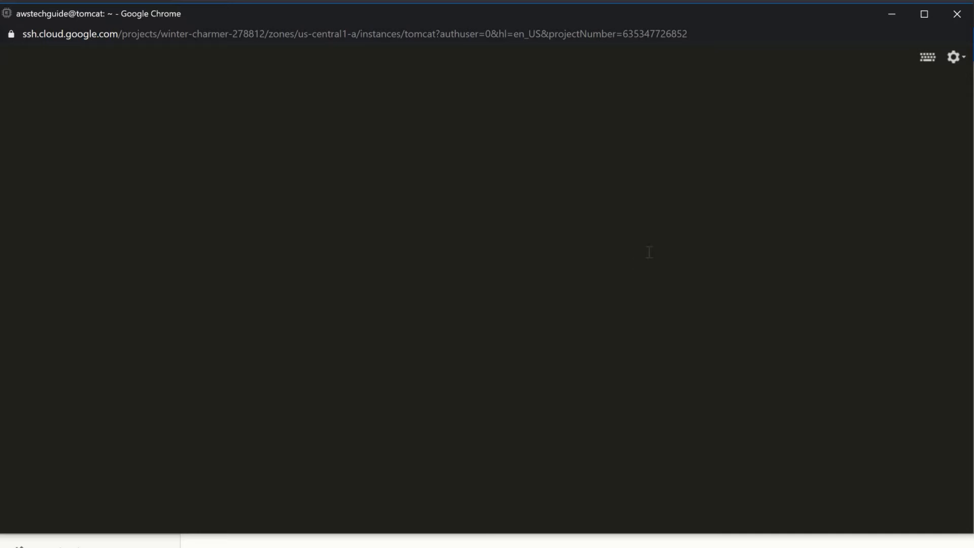
mouse_move(765, 216)
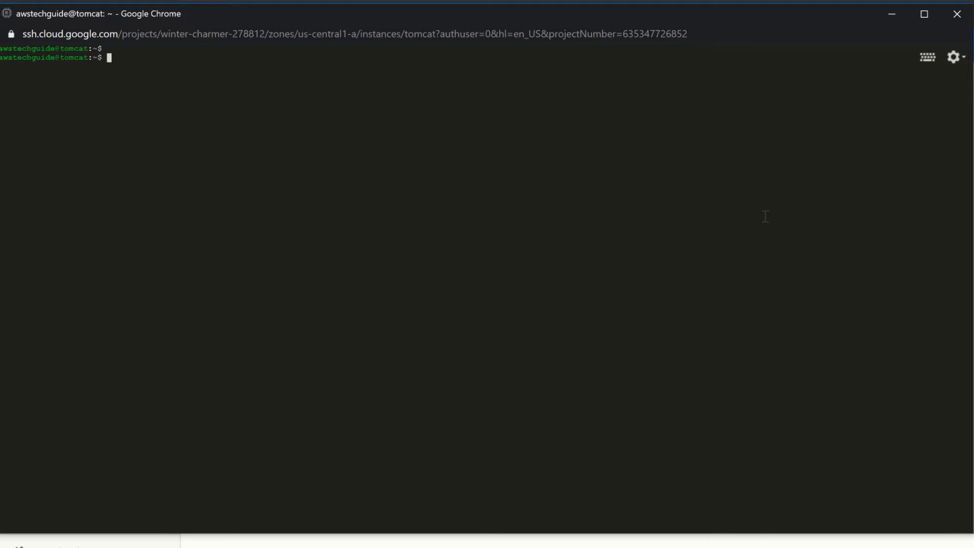
Become root with sudo su and move into /usr/local
type("pwd")
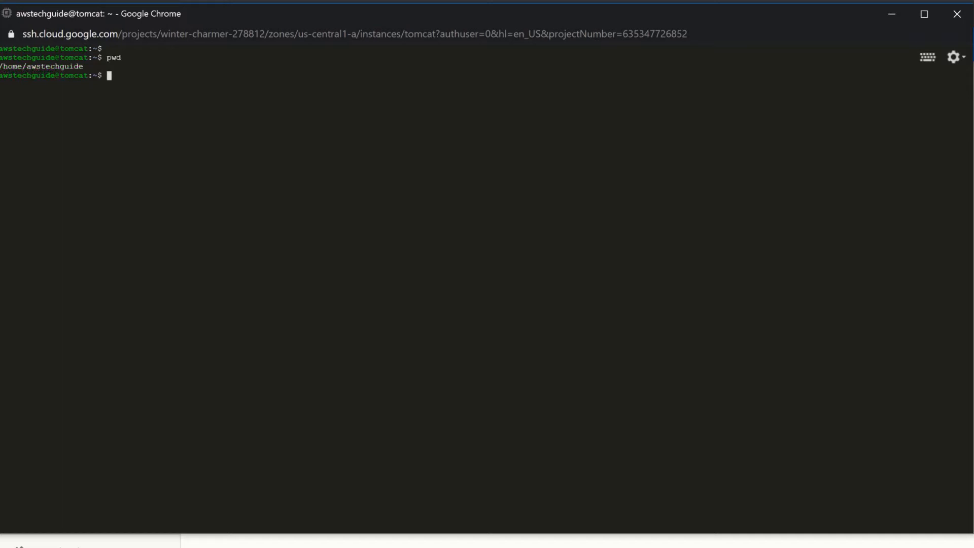
type("sudo")
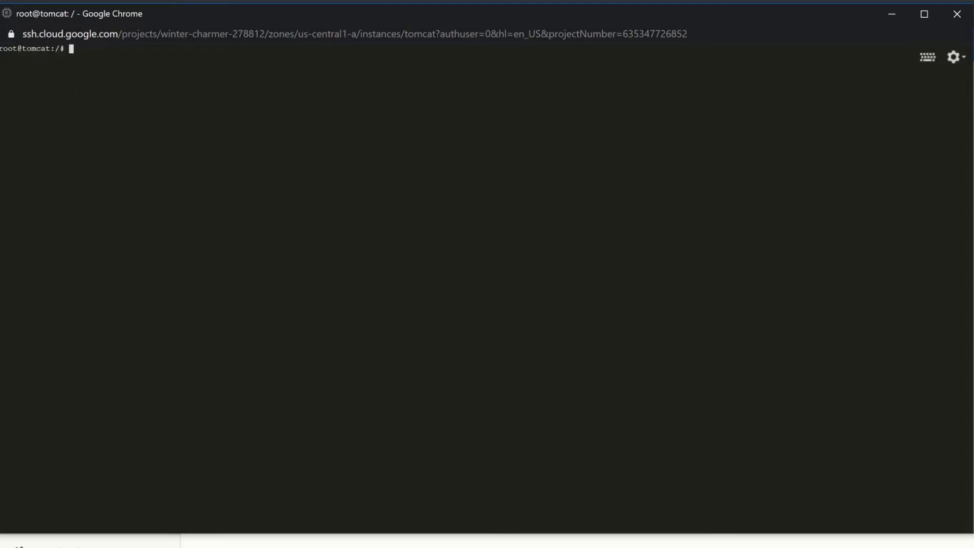
type("cd /")
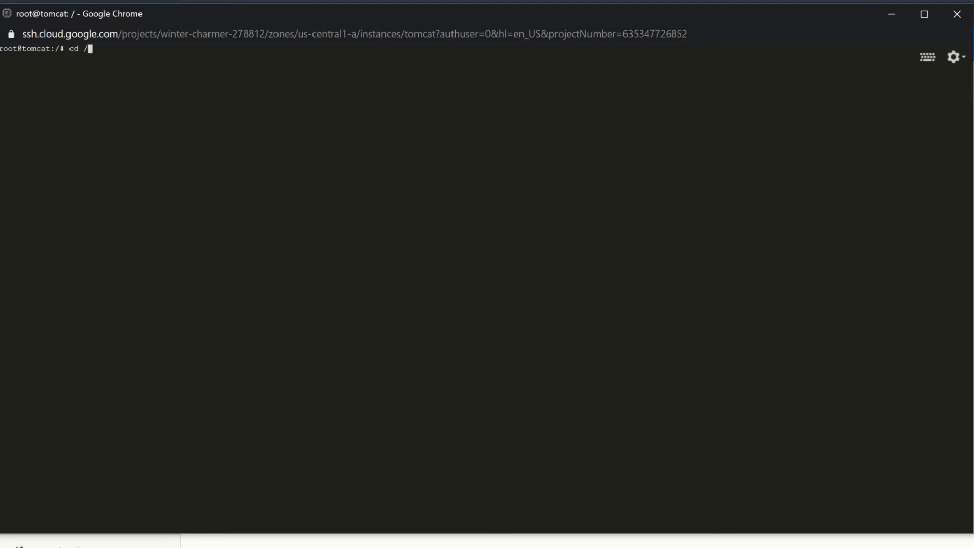
type("usr/")
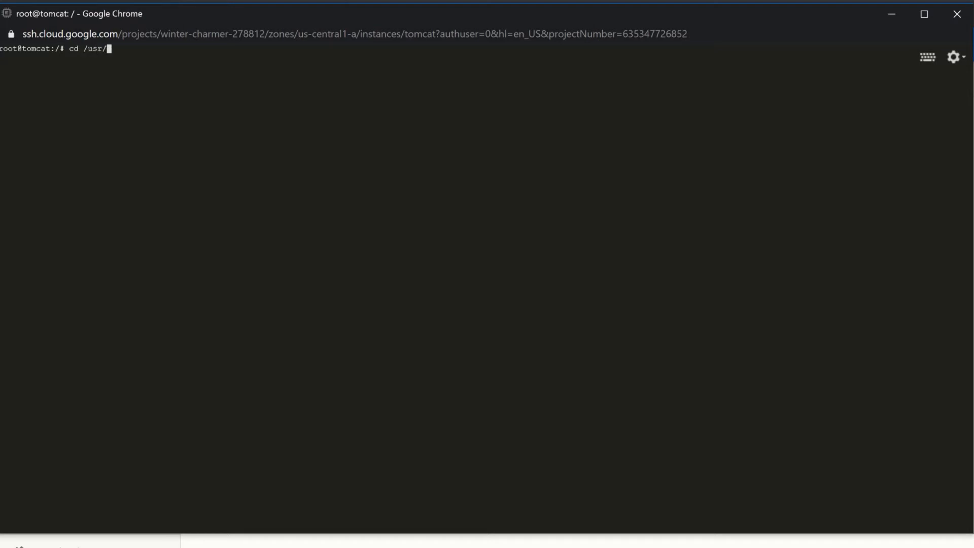
type("local/")
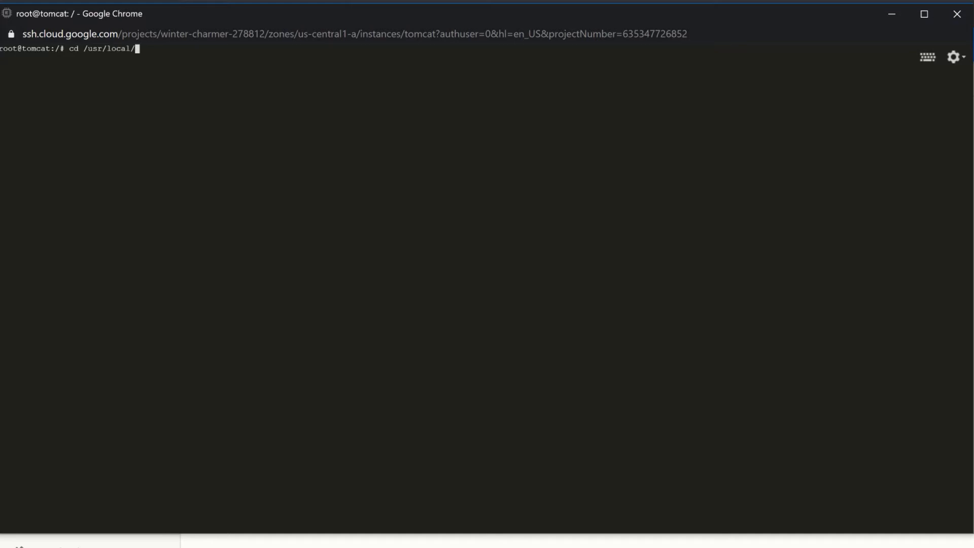
key("Enter")
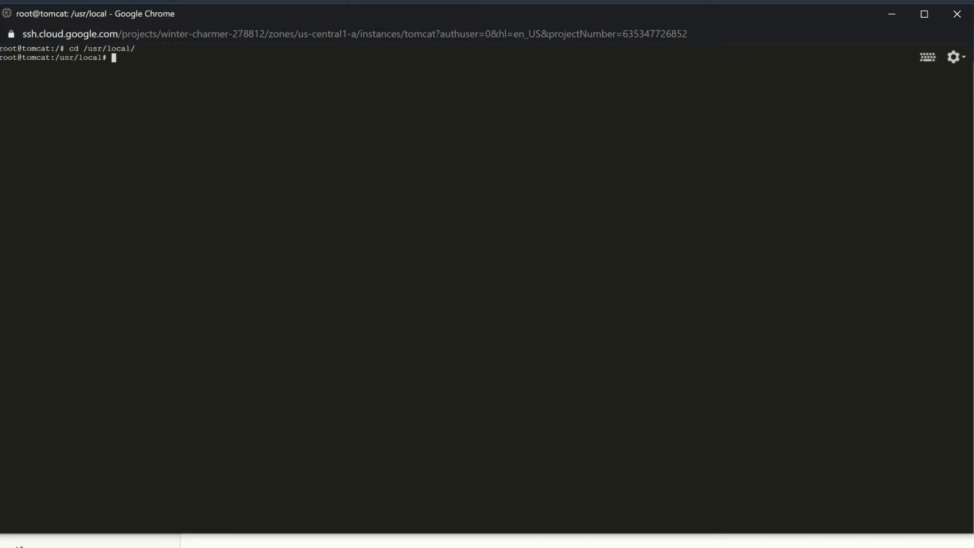
type("wget")
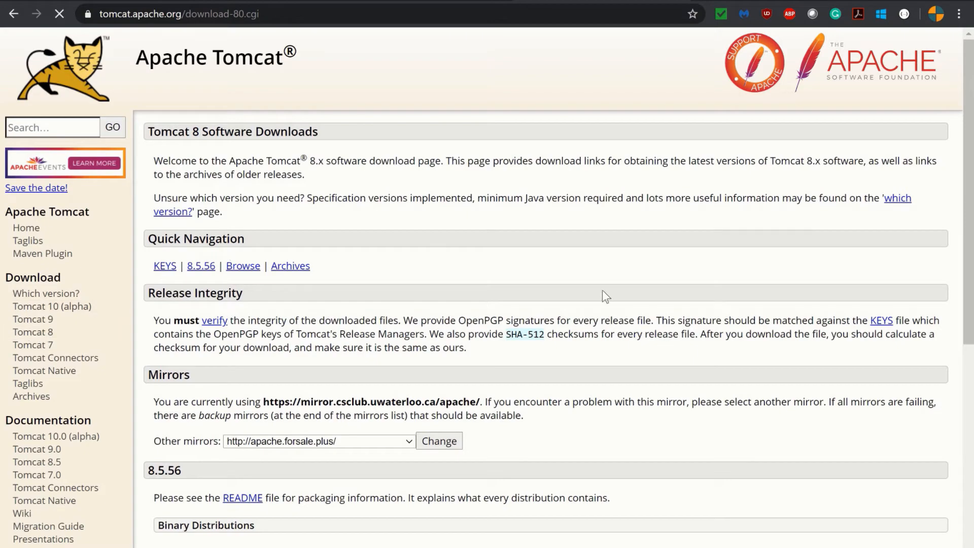
Scroll to the Core binary distributions and copy the tar.gz download link
scroll("down", 3)
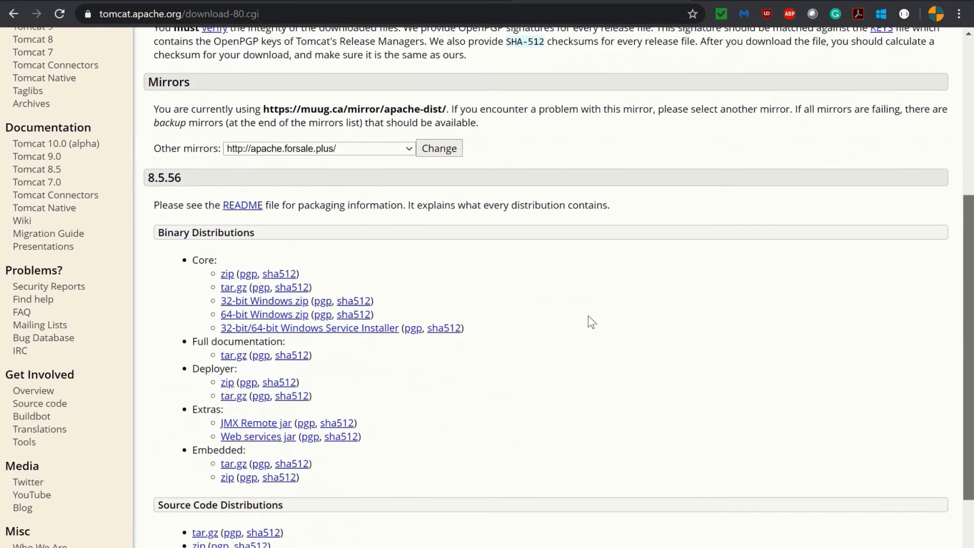
scroll("down", 3)
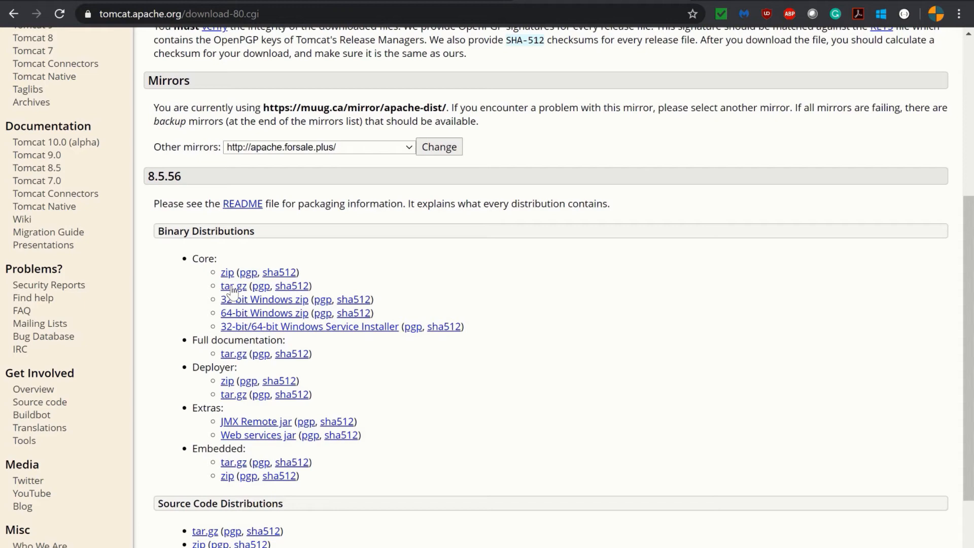
right_click(233, 286)
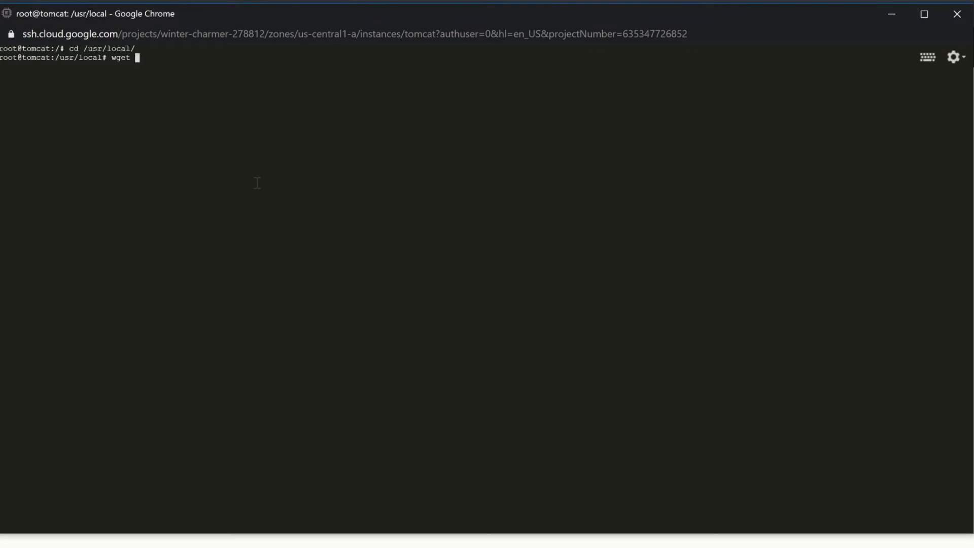
mouse_move(251, 165)
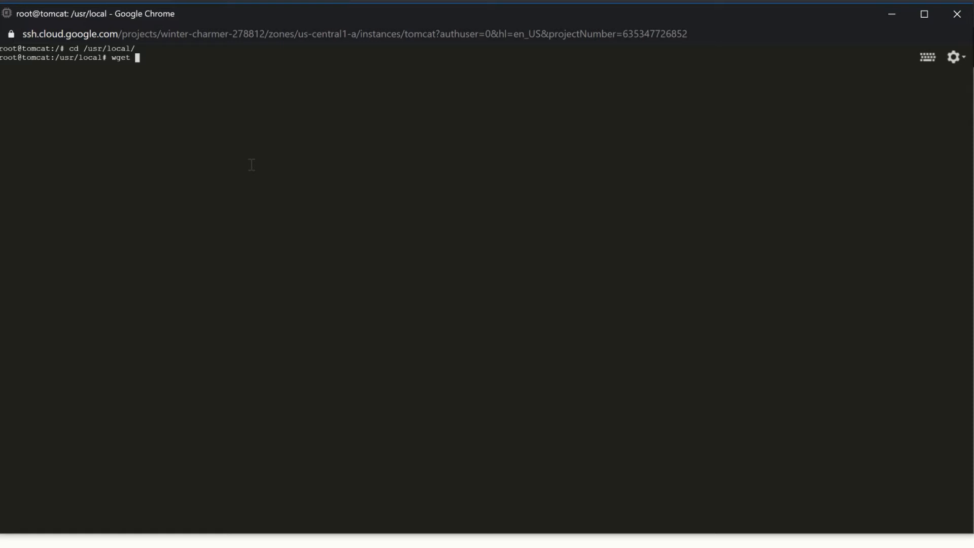
Download apache-tomcat-8.5.56.tar.gz with wget from csclub.uwaterloo.ca and list the directory
type("htt")
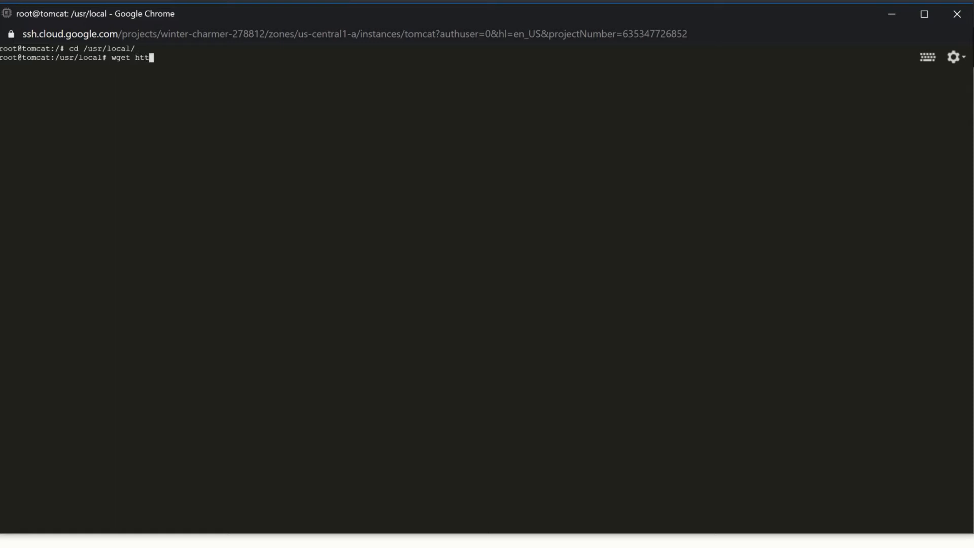
type("p")
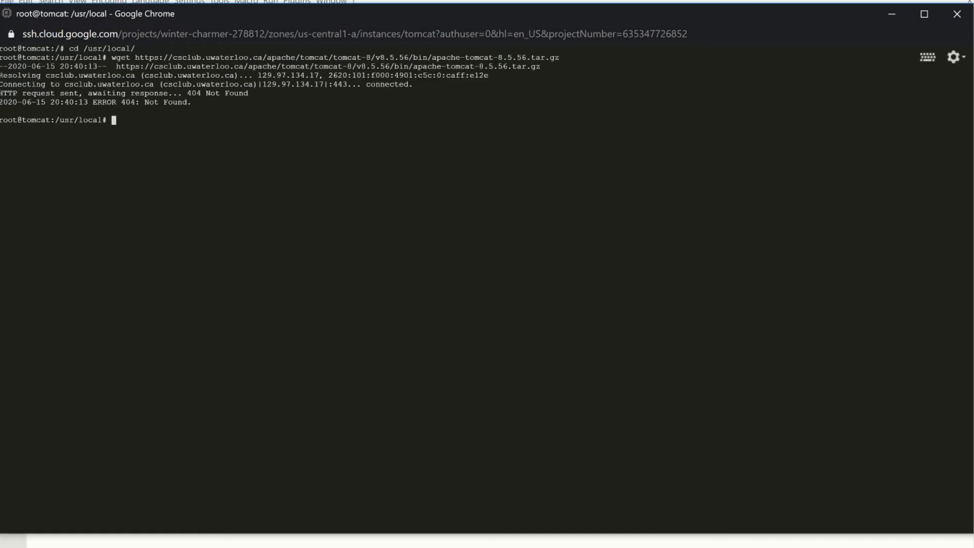
type("wget https://csclub.uwaterloo.ca/apache/tomcat/tomcat-8/v8.5.56/bin/apache-tomcat-8.5.56.tar.gz")
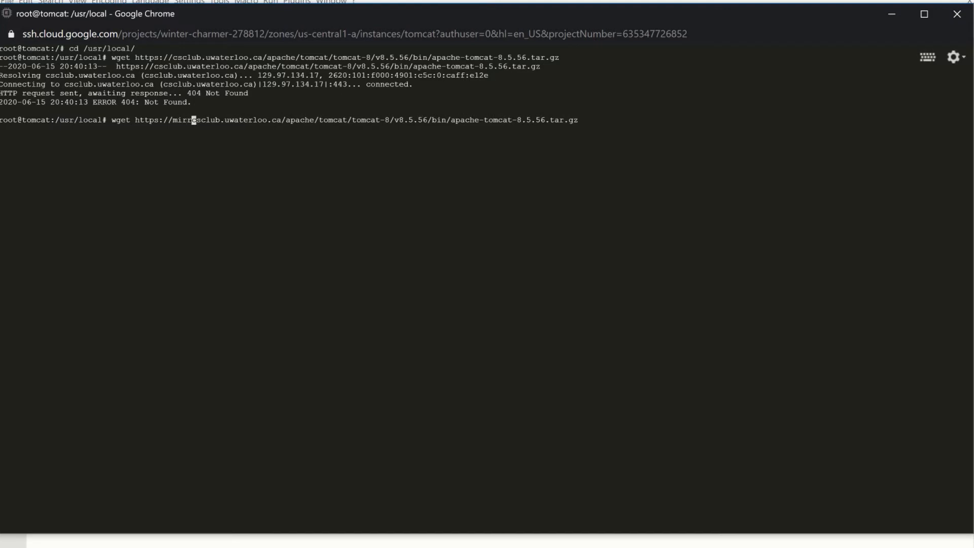
type(".")
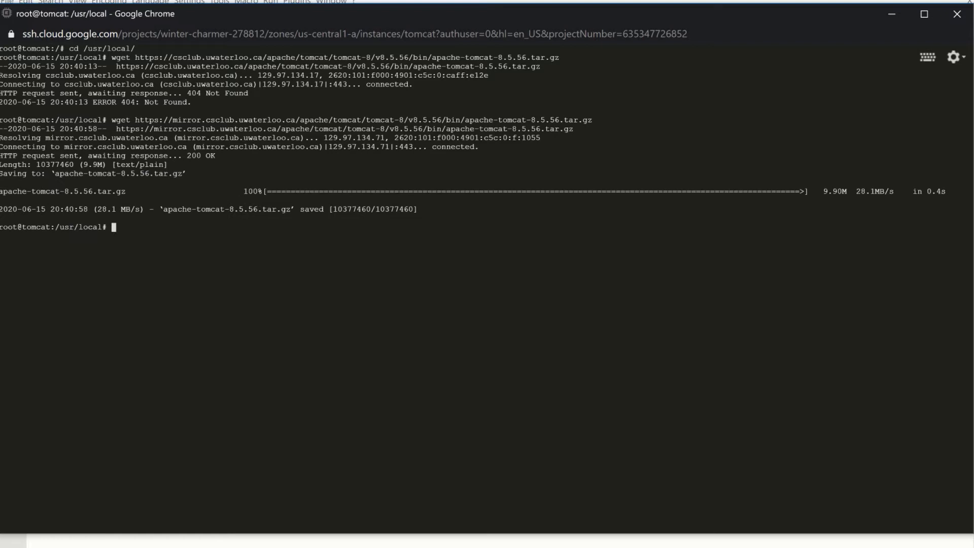
type("ll")
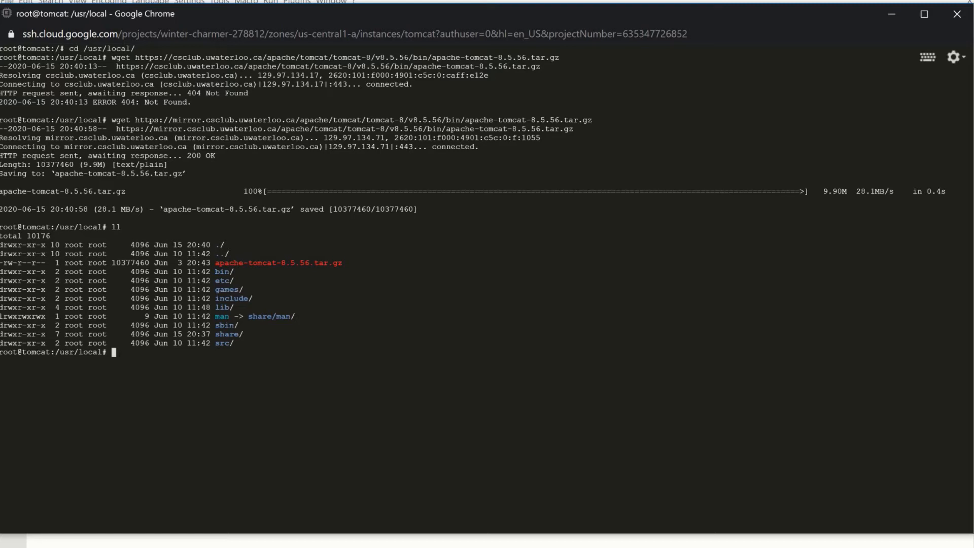
Extract apache-tomcat-8.5.56.tar.gz with tar xvzf and list the results
type("tar")
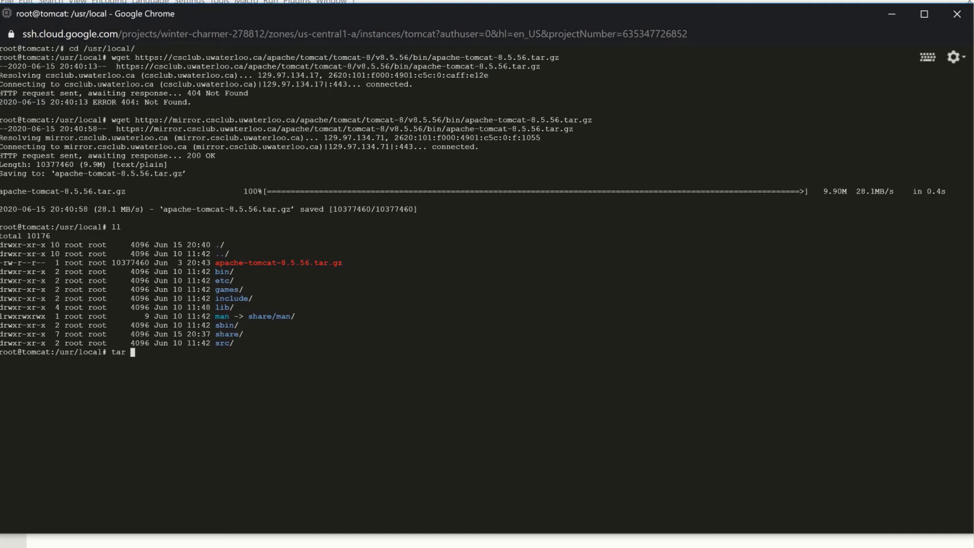
type("xv")
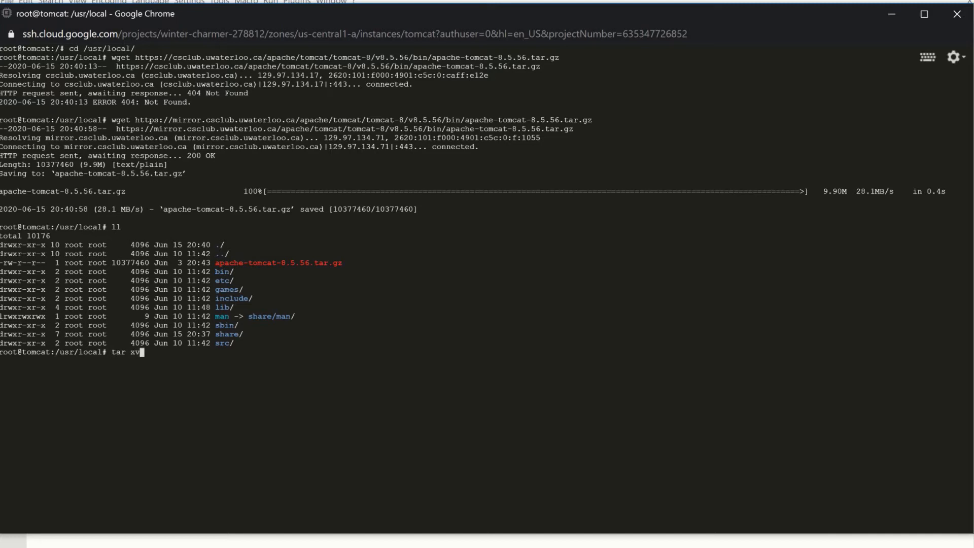
type("zf")
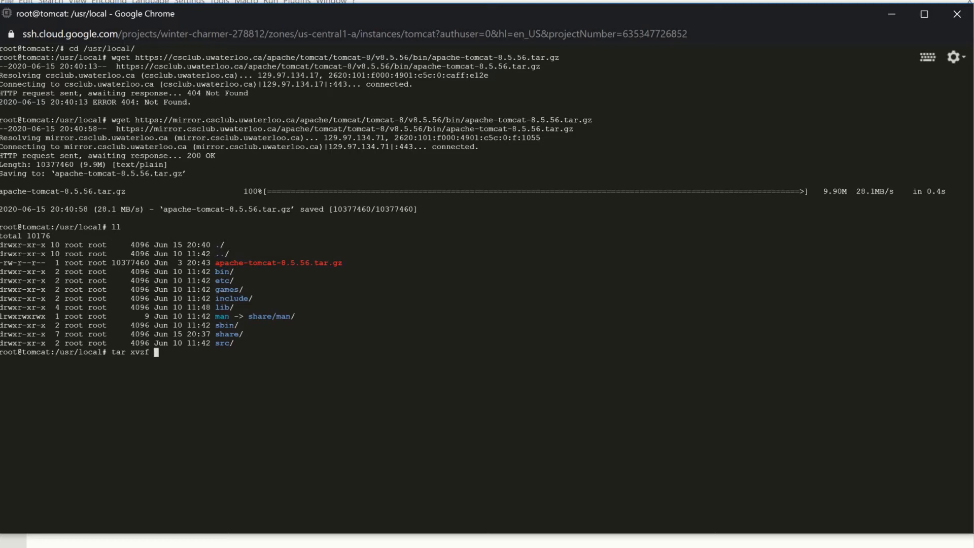
type("apache-")
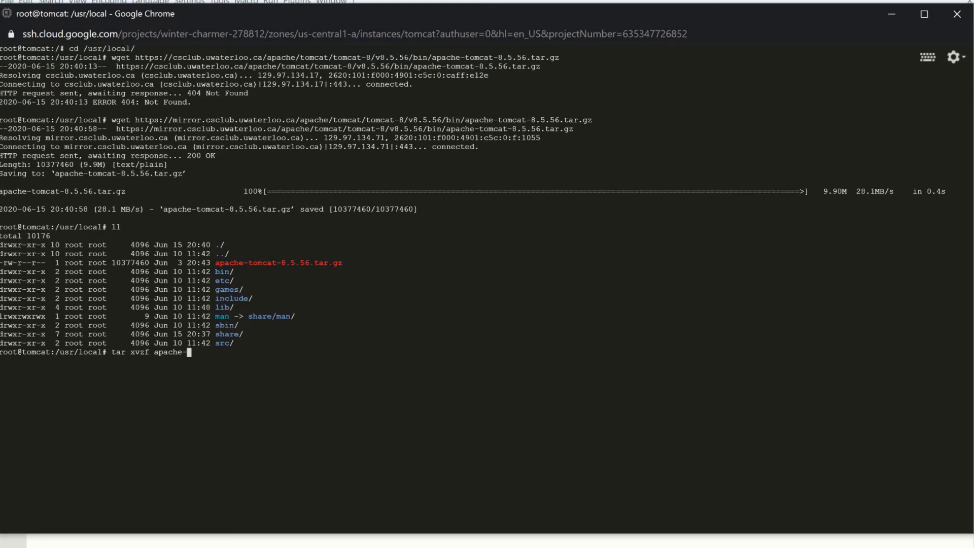
type("tomcat-8.5.56.tar.gz")
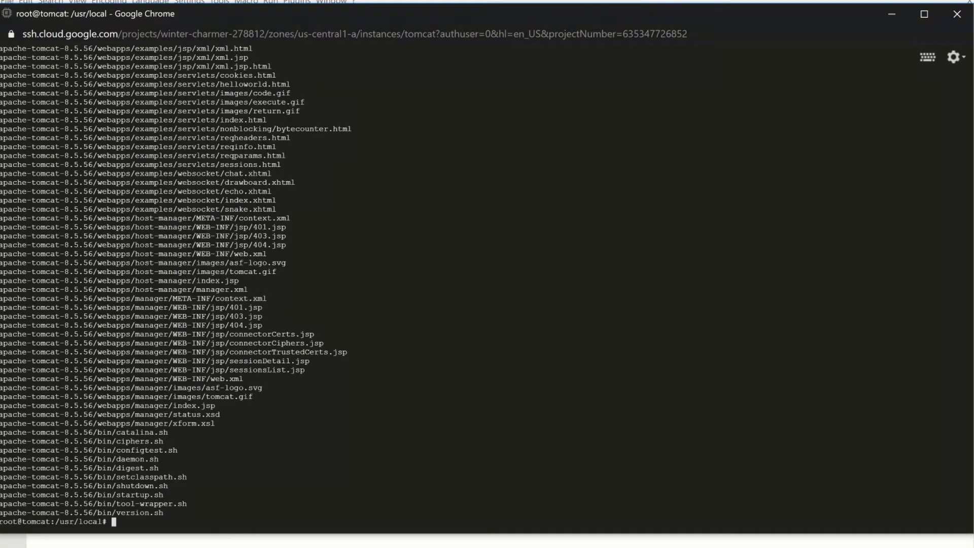
type("l")
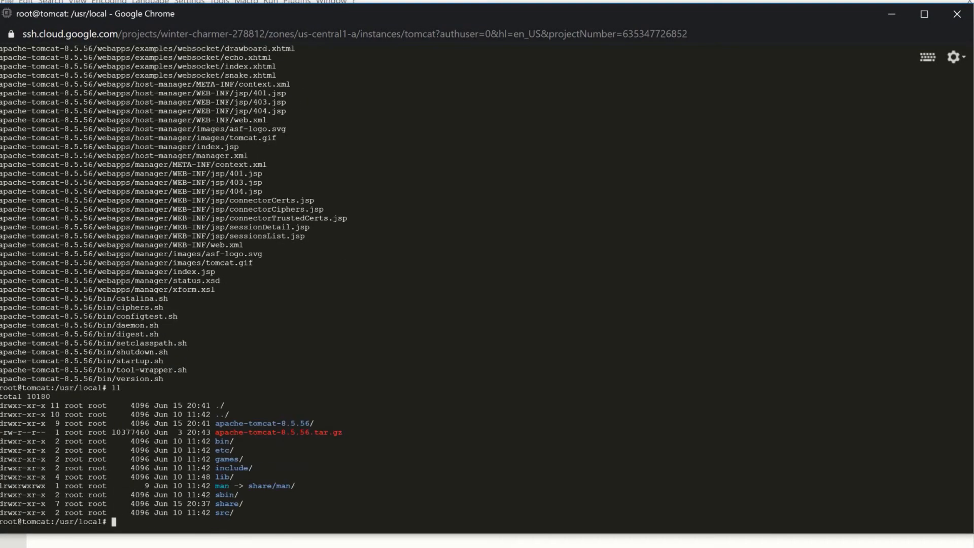
Rename the extracted apache-tomcat-8.5.56 folder to tomcat with mv
type("mv apache-")
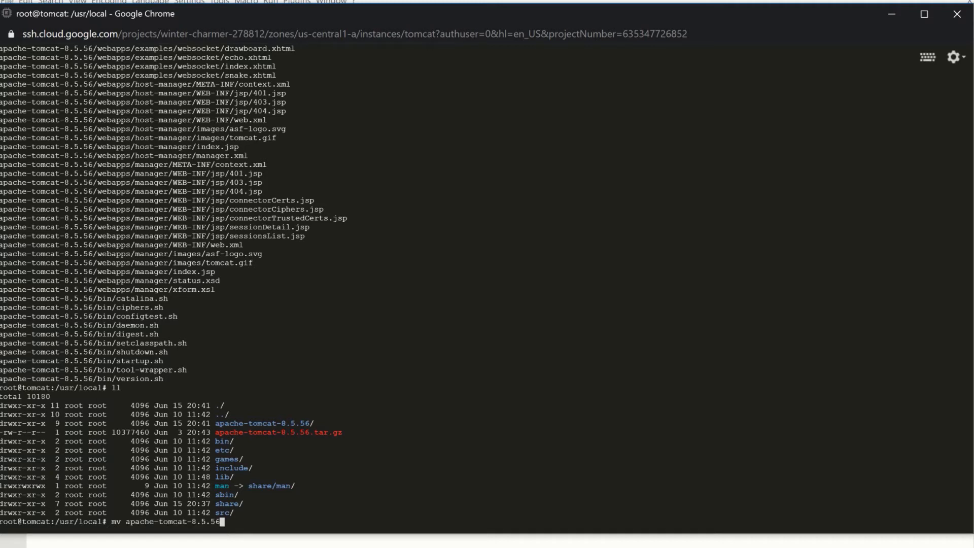
type("tom")
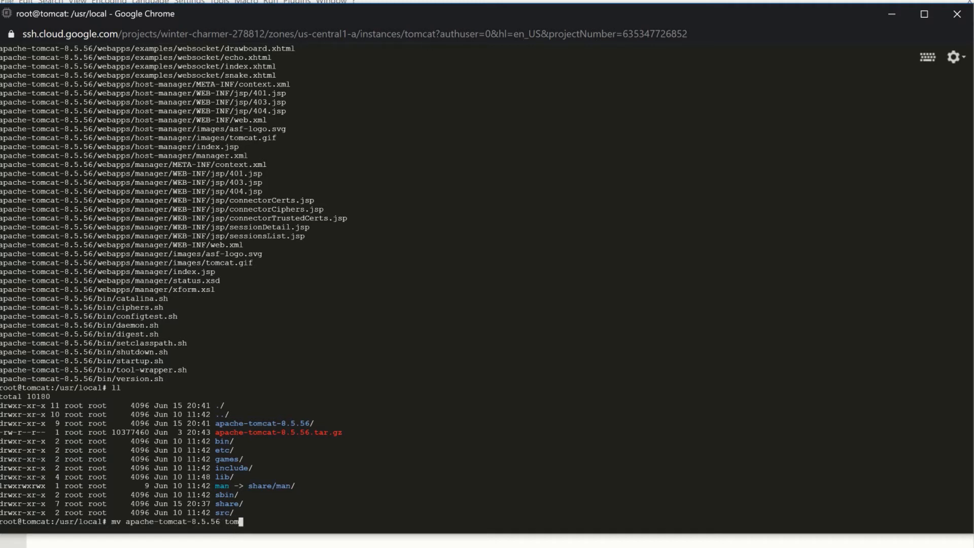
type("cat")
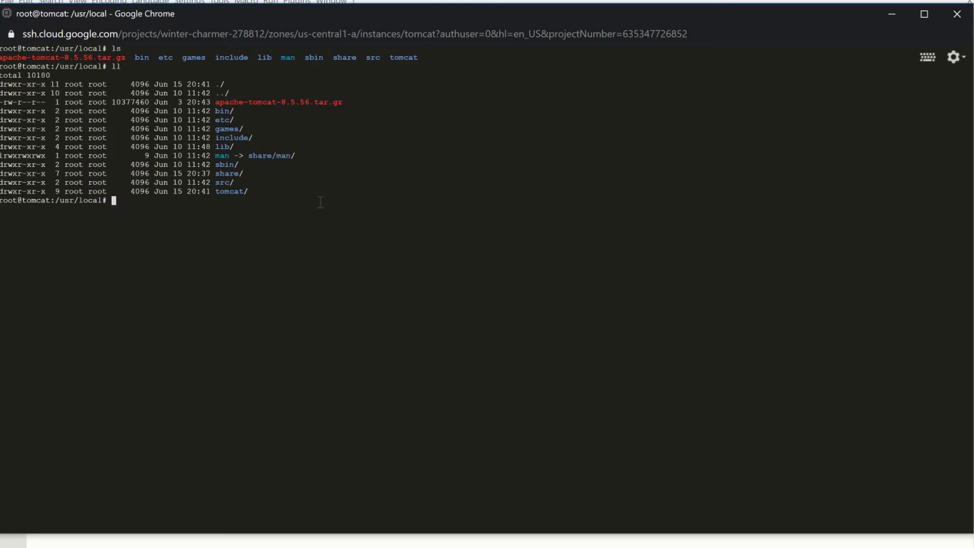
Change into tomcat/bin and run ./startup.sh to start Tomcat
double_click(229, 192)
type("cd to")
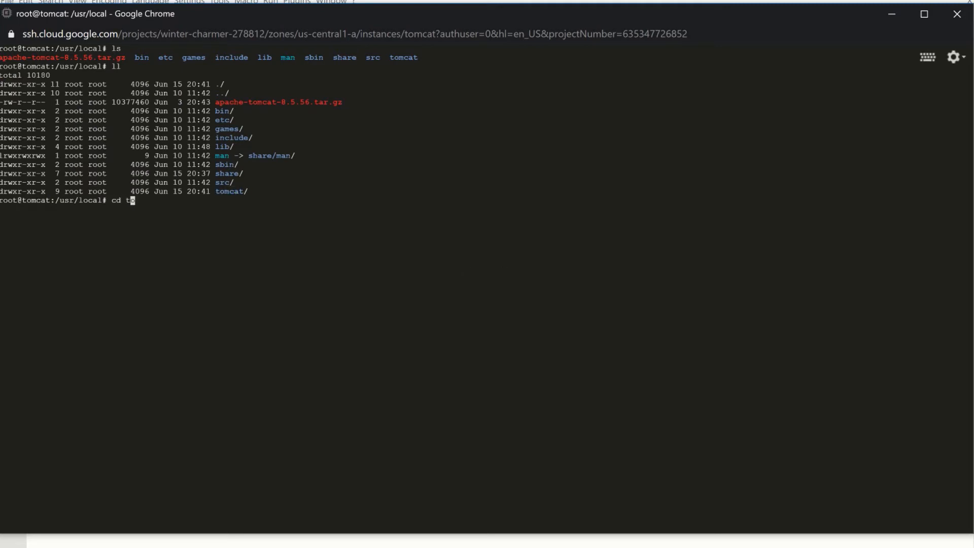
key("Tab")
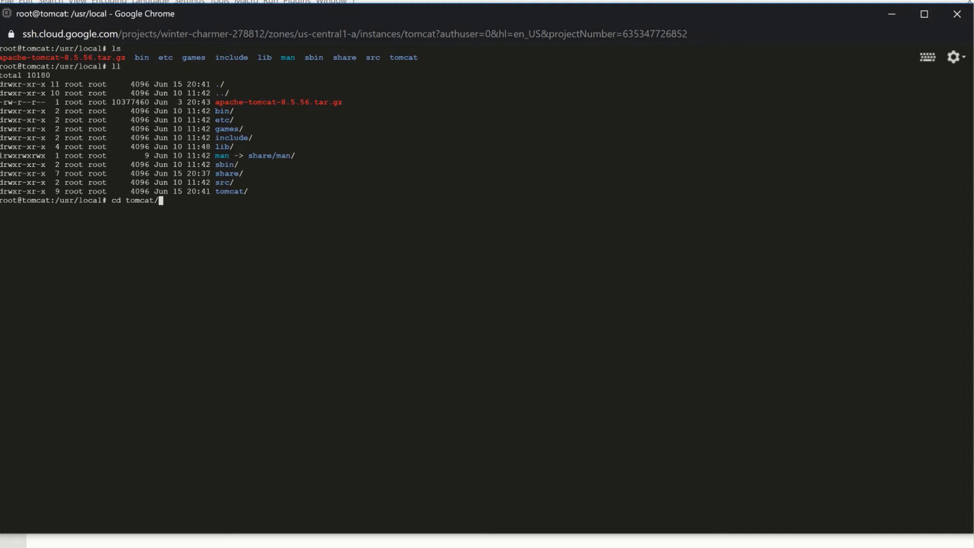
type("bin/")
type("ll")
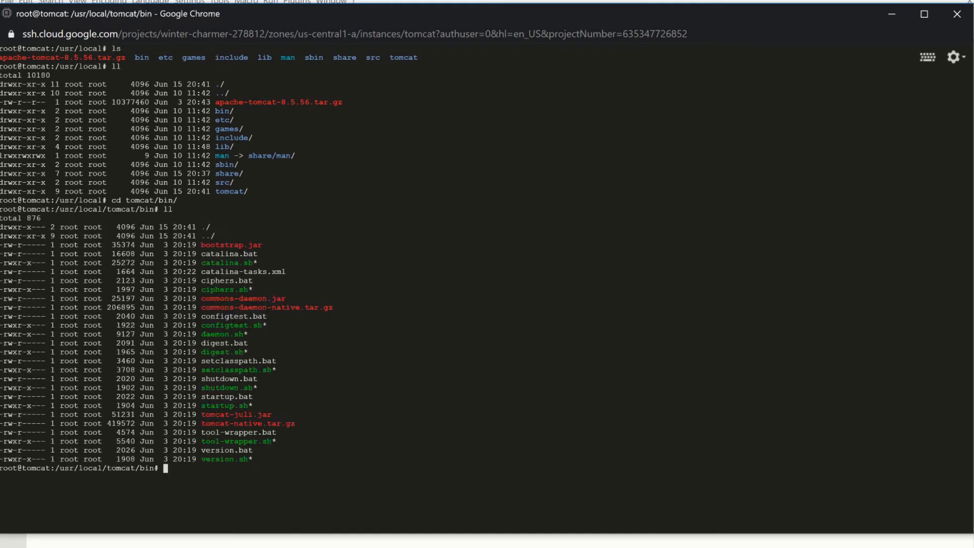
mouse_move(354, 388)
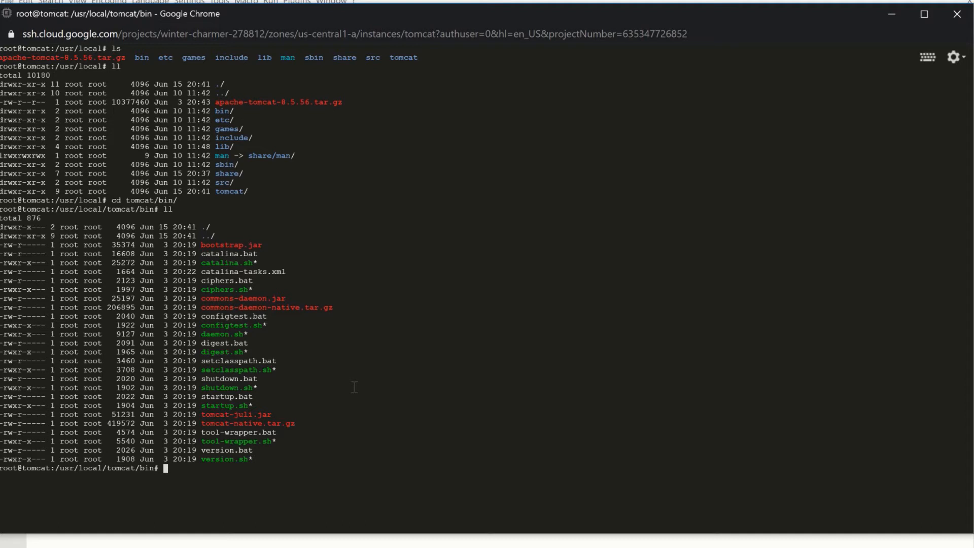
type(".")
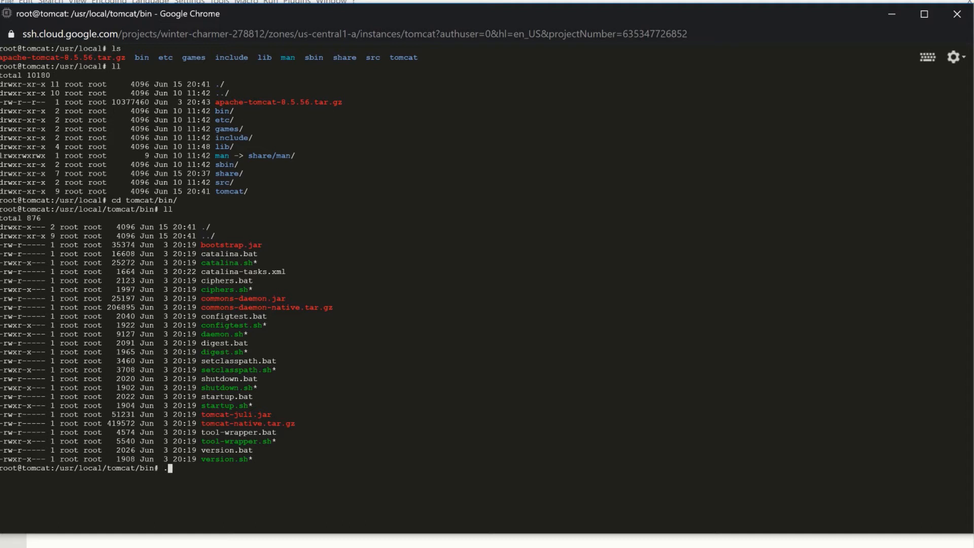
type("/s")
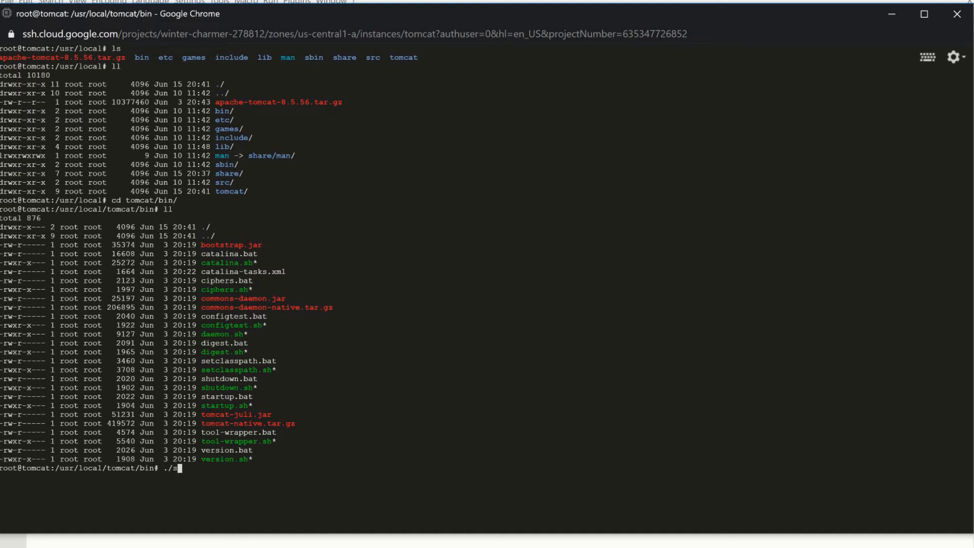
type("tart.")
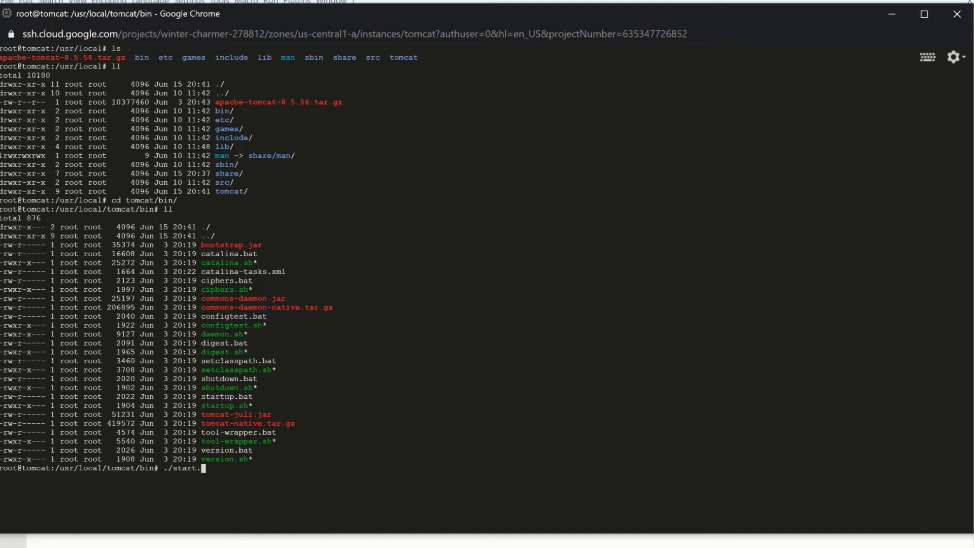
key("Backspace")
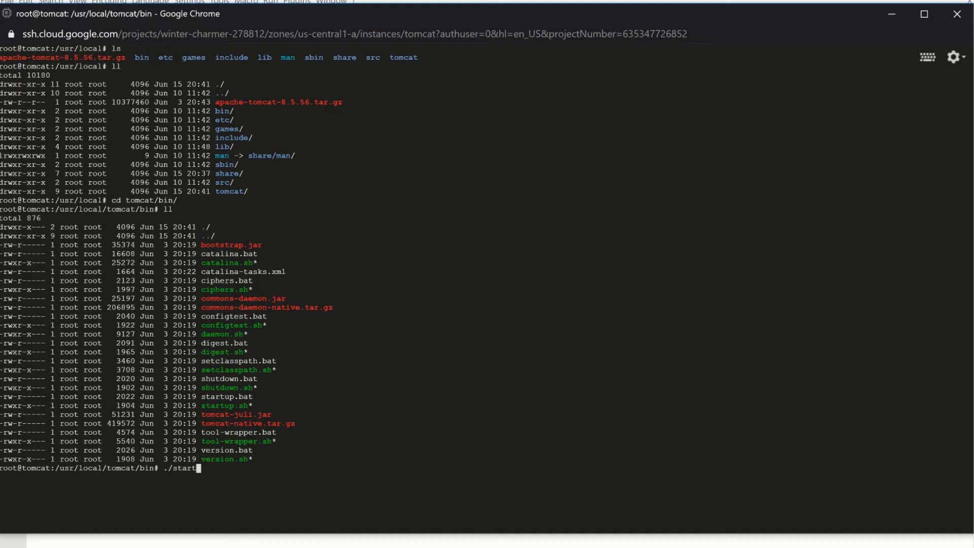
type("up.sh")
type("ps -ef | g")
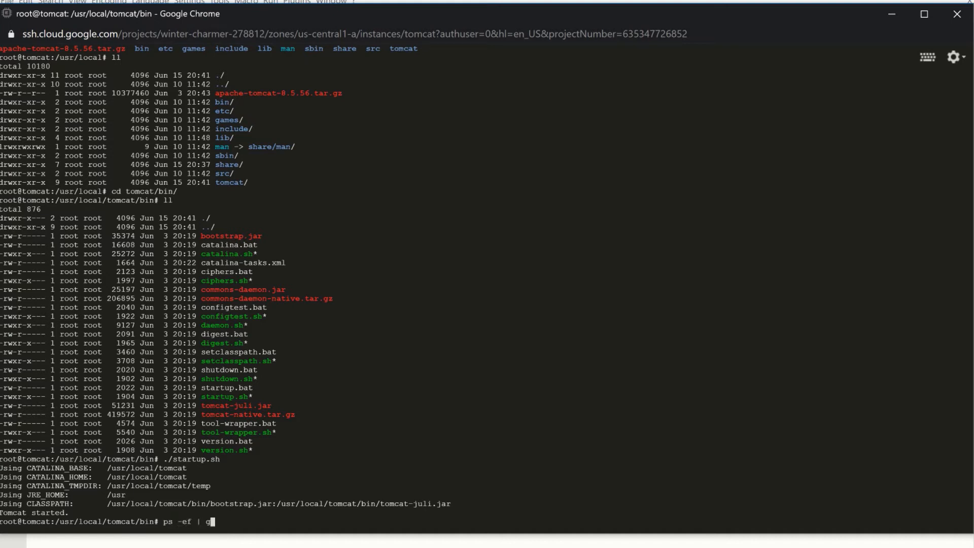
Run ps -ef | grep java to confirm Tomcat's Java process is running
key("Return")
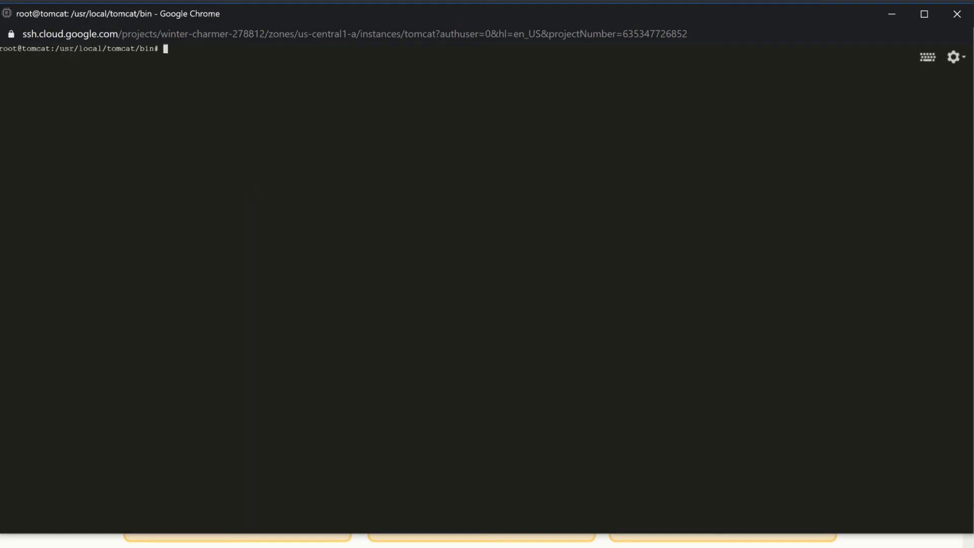
Stop Tomcat with ./shutdown.sh and verify via ps -ef | grep java that it stopped
type("./")
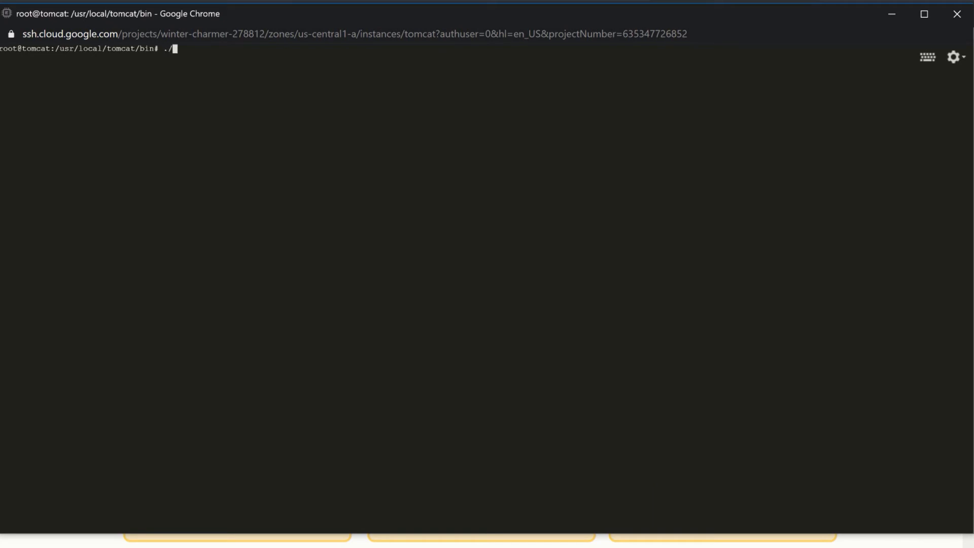
type("shutdown.sh")
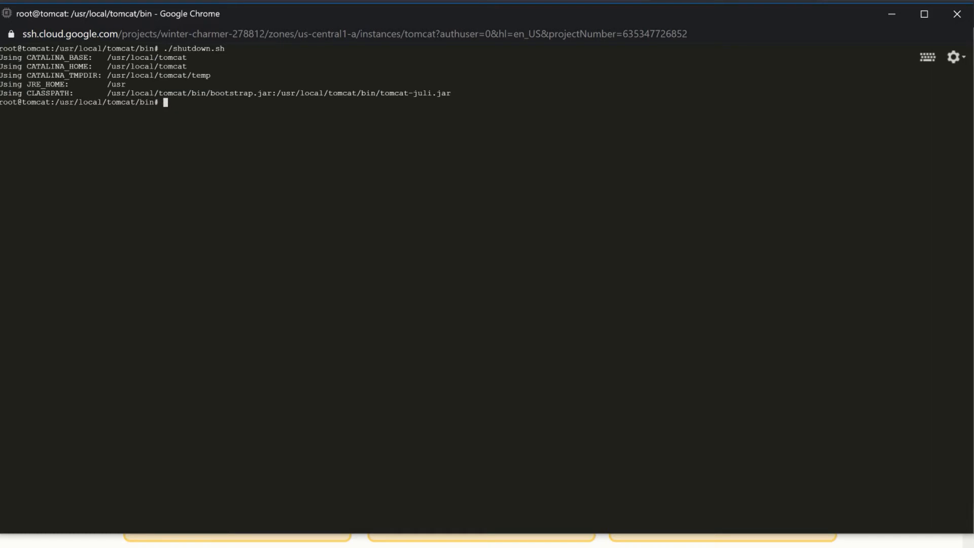
type("ps -ef | grep java")
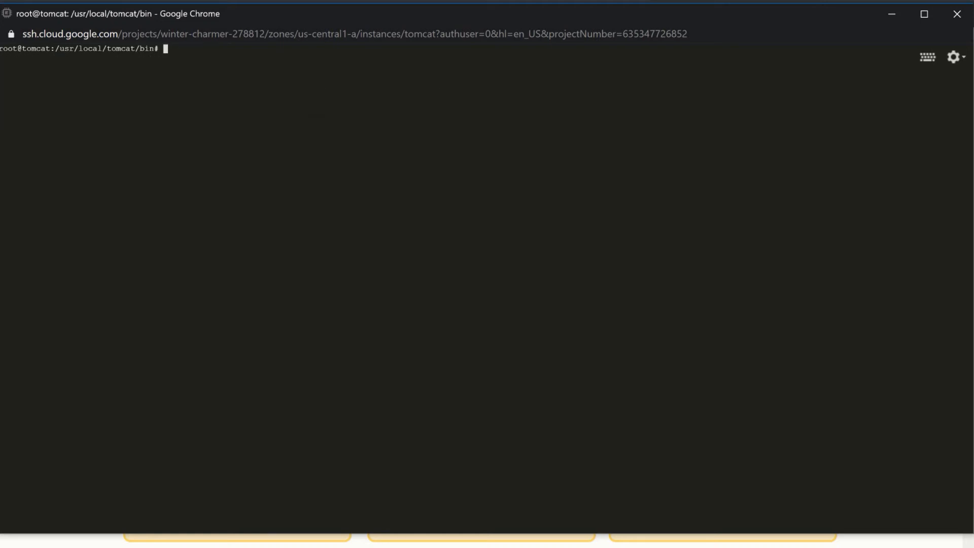
type("cd ..")
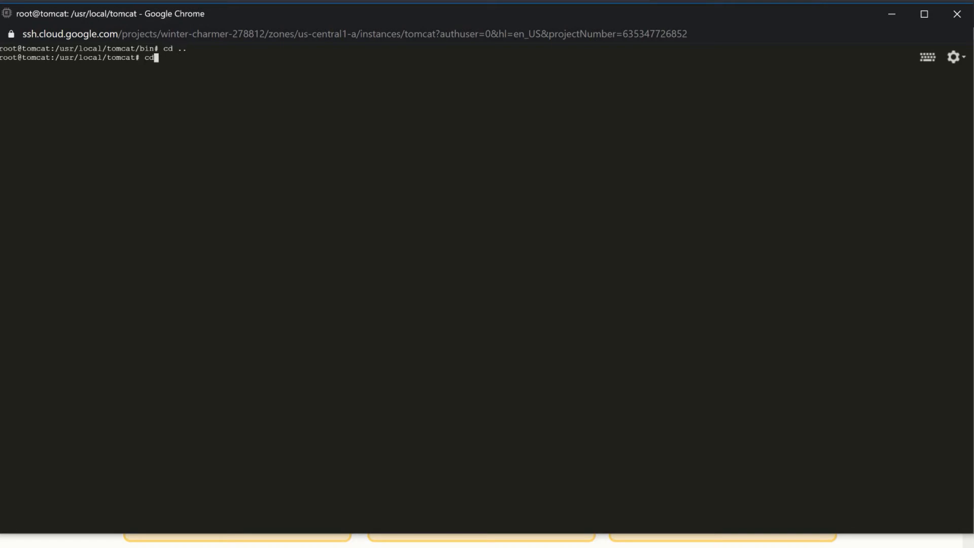
Enter conf and browse server.xml in vi to the port 8080 Connector, unchanged
type("conf/")
type("ll")
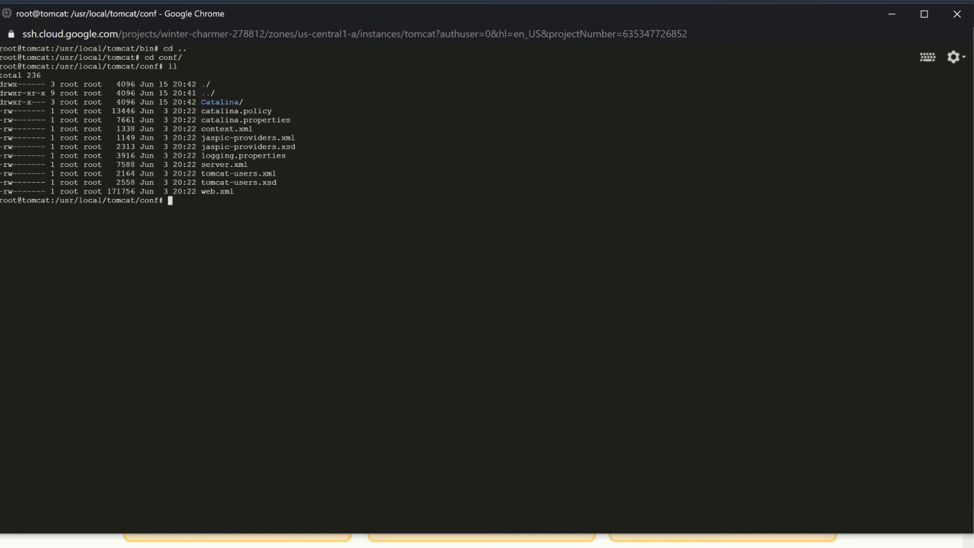
type("vi")
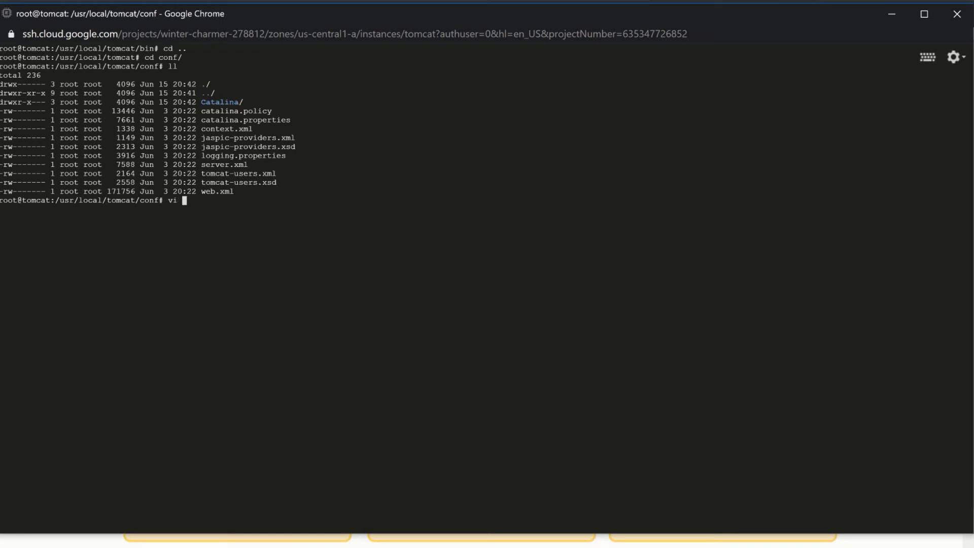
type("server.xml")
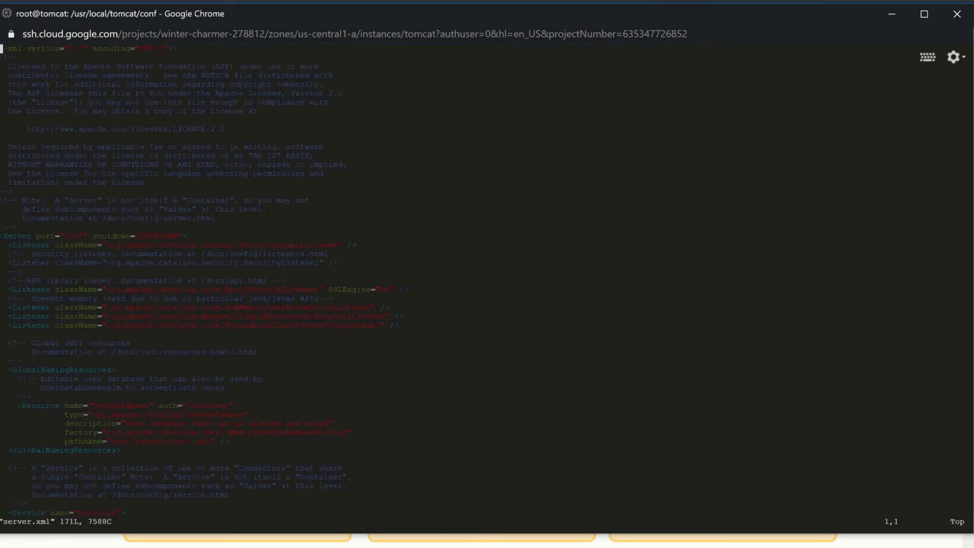
key("Down")
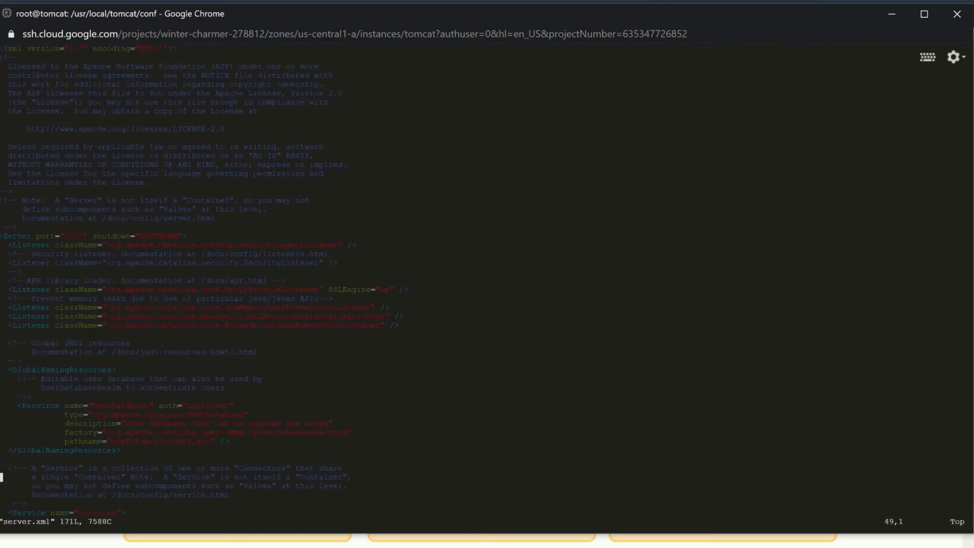
scroll("down", 3)
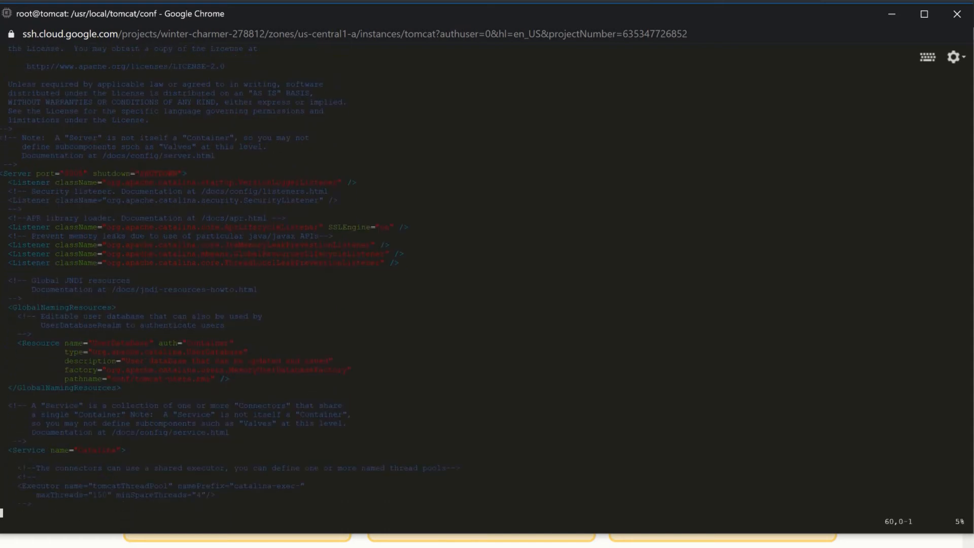
scroll("down", 3)
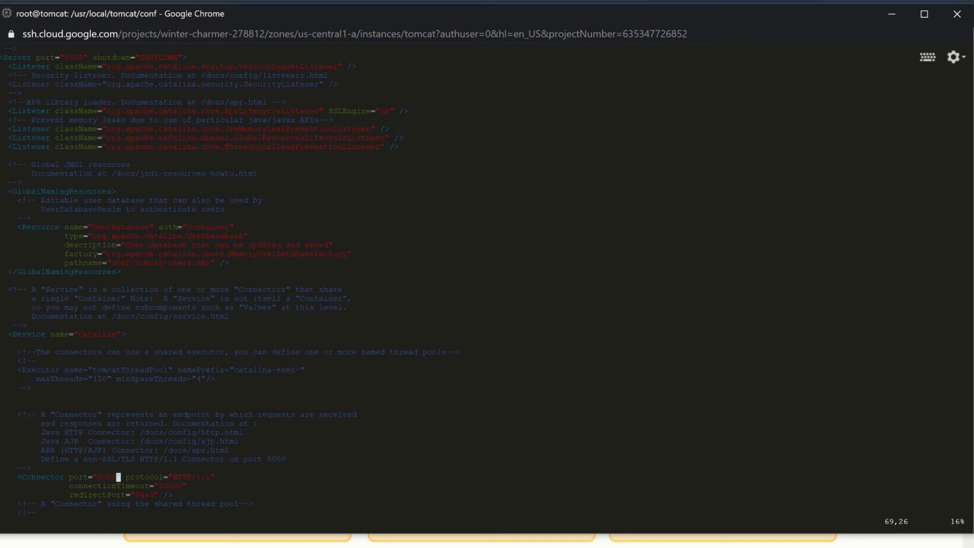
scroll("down", 3)
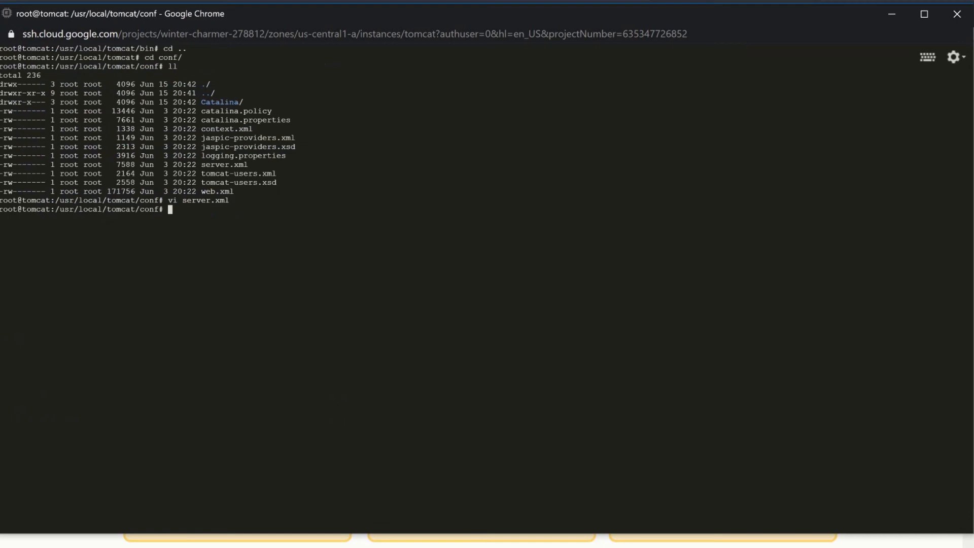
Search the filesystem for context.xml, locating the conf, manager and host-manager copies
type("find / -name conte")
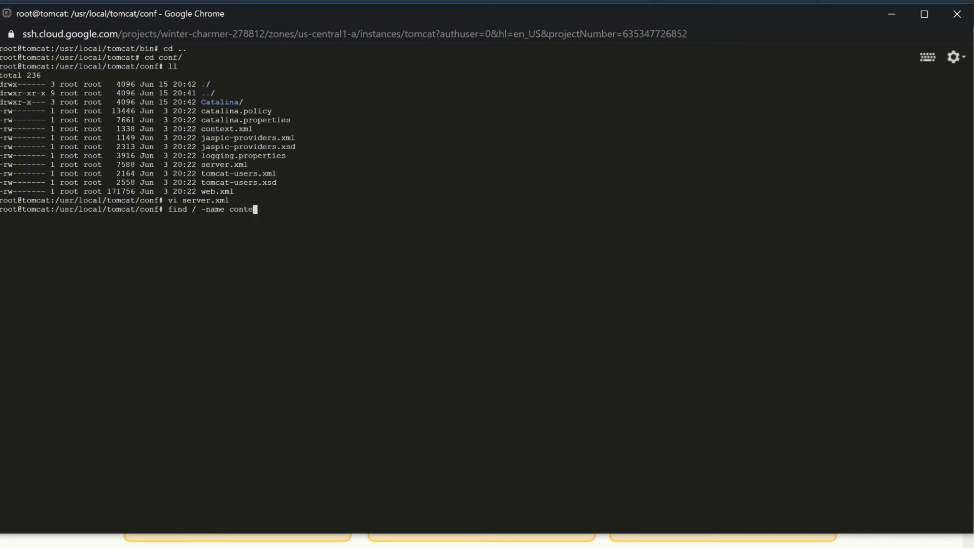
type("xt.xml")
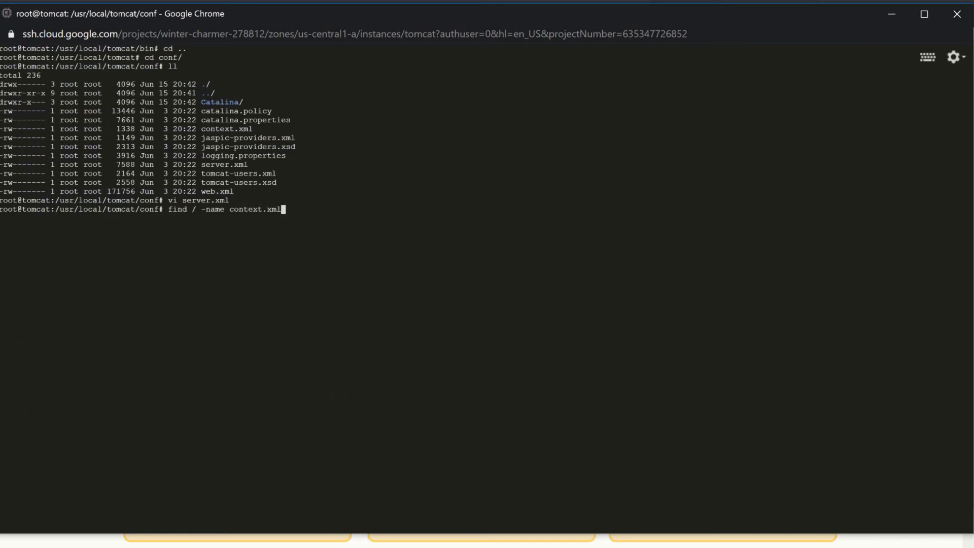
key("Enter")
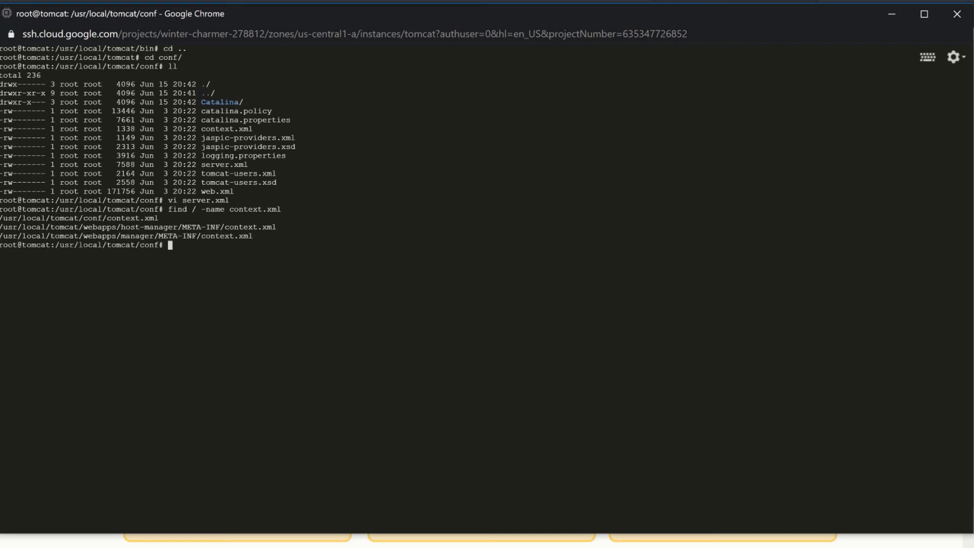
type("vi")
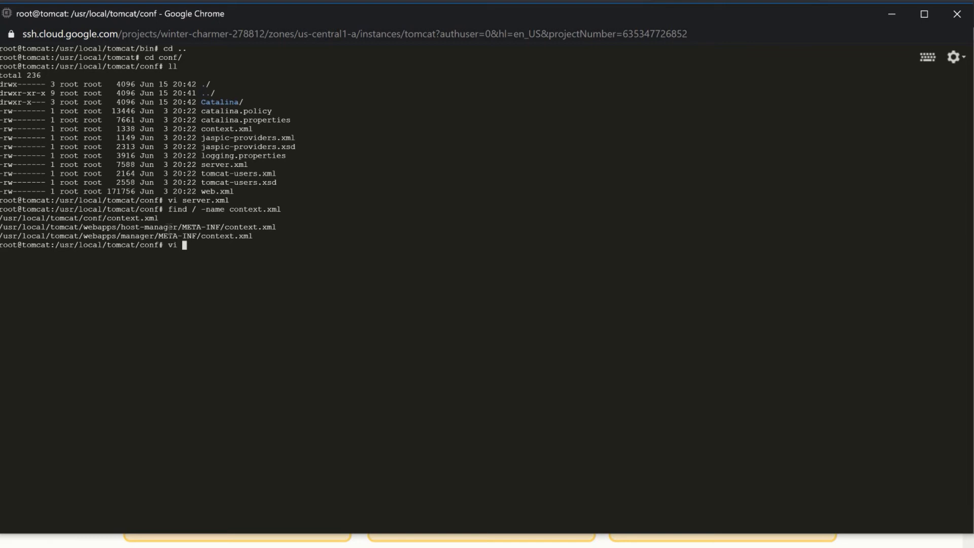
Wrap host-manager's RemoteAddrValve element in <!-- --> comments in vi
double_click(141, 227)
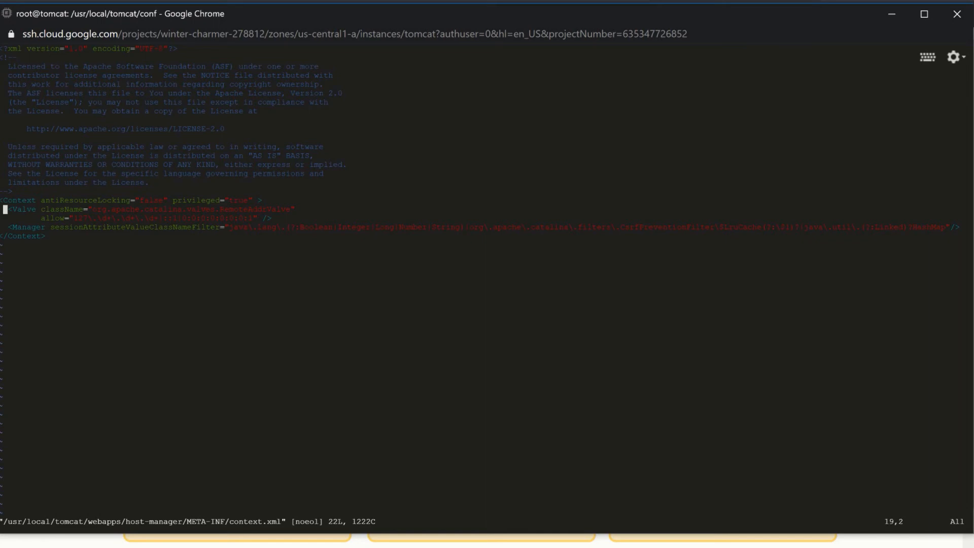
key("i")
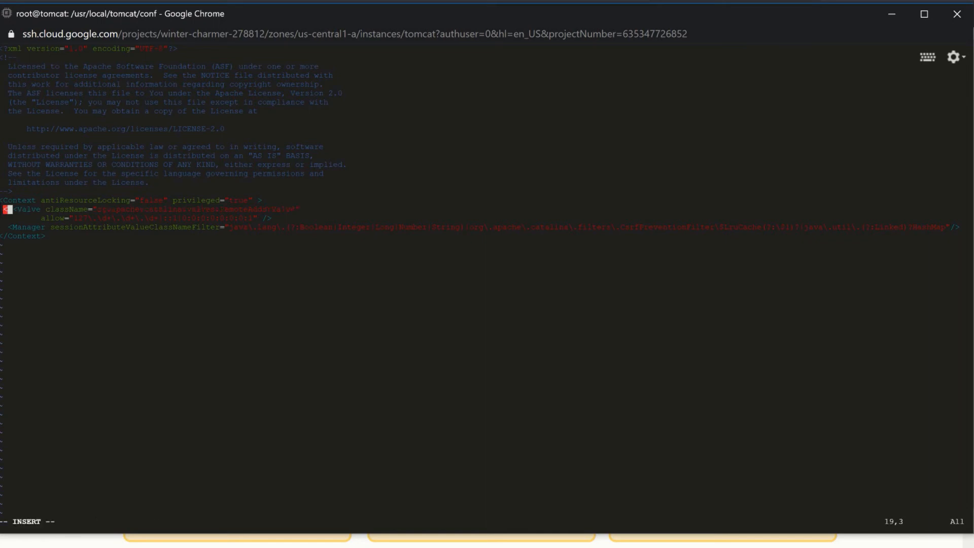
type("<!--")
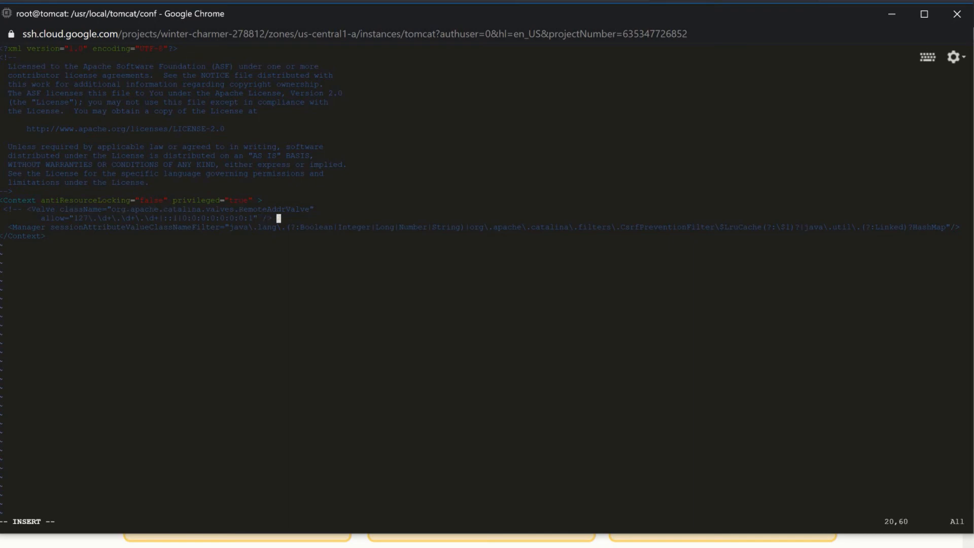
type("-->")
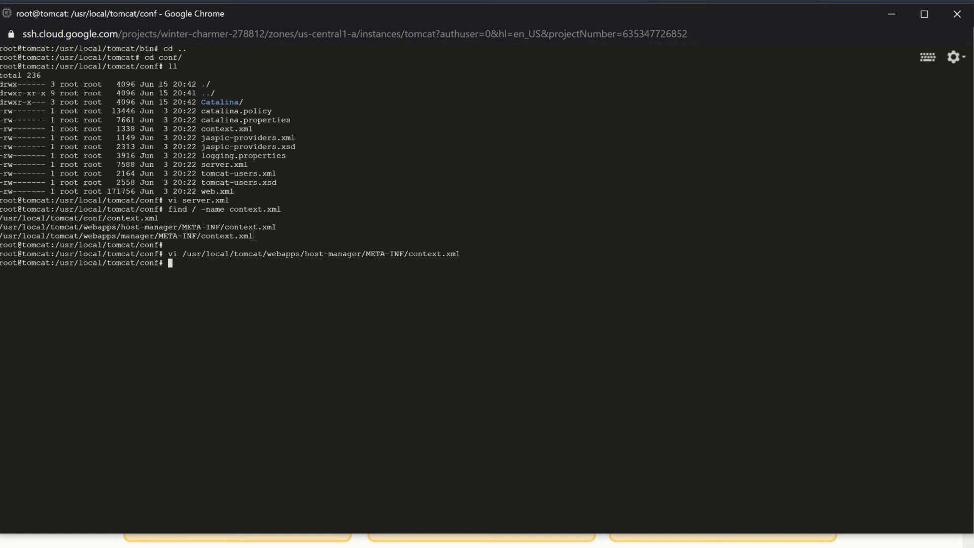
Comment out RemoteAddrValve in /usr/local/tomcat/webapps/manager/META-INF/context.xml and save with :wq!
left_click_drag(201, 235, 252, 235)
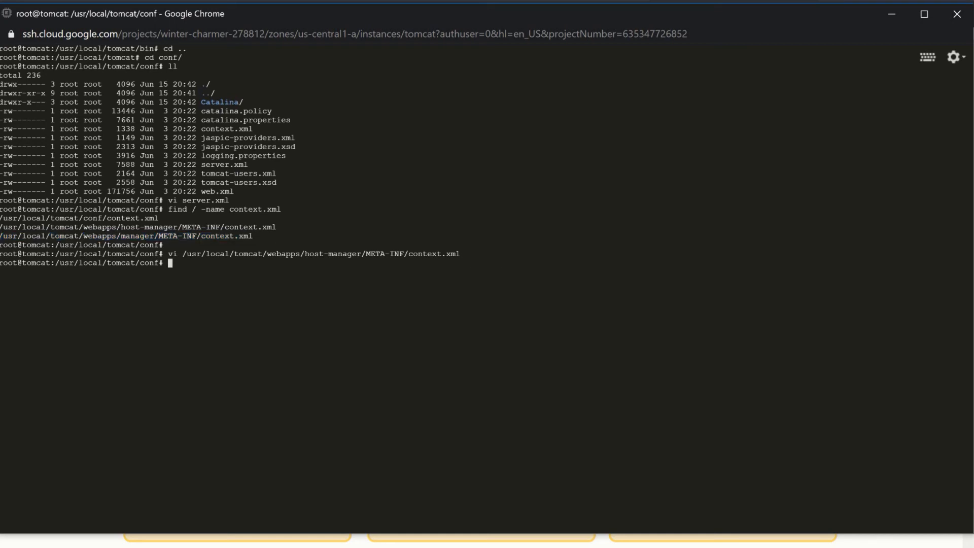
type("vi /usr/local/tomcat/webapps/manager/META-INF/context.xml")
type(":wq!")
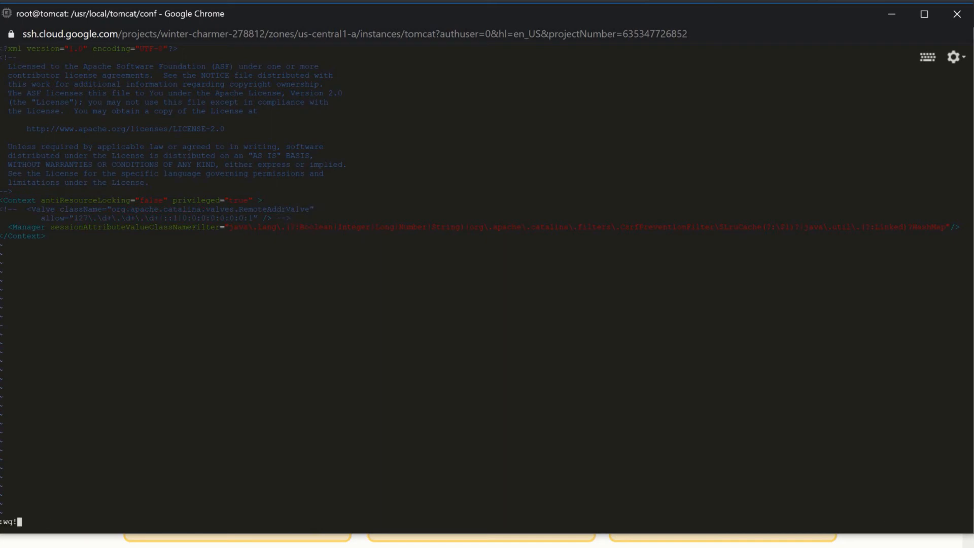
key("Enter")
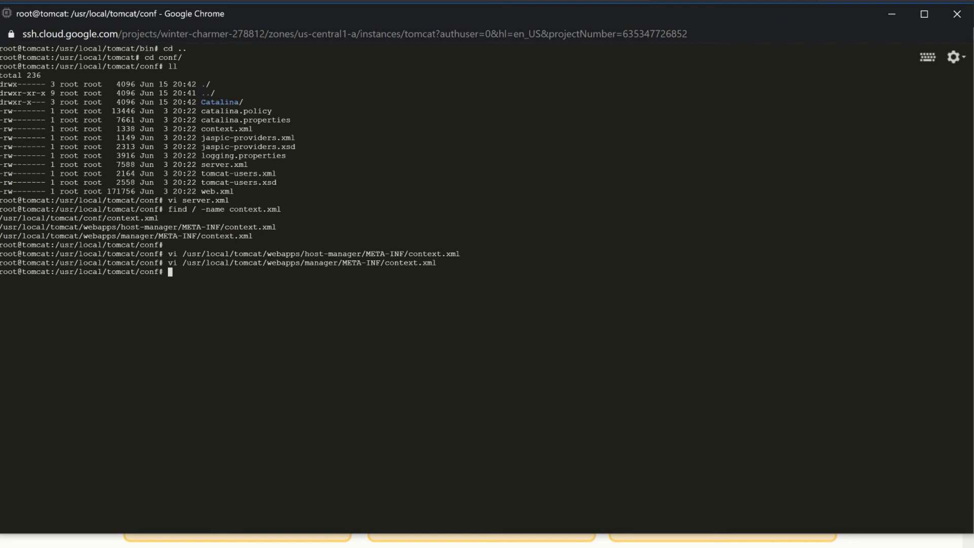
Add manager-gui and manager-script roles and users to tomcat-users.xml, saving with :wq!
type("vi tom")
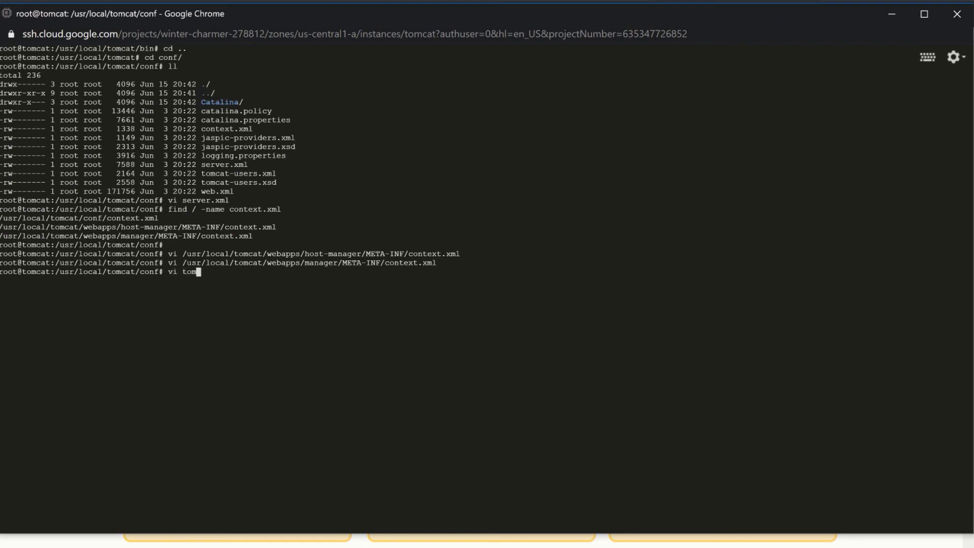
type("cat-users.xml")
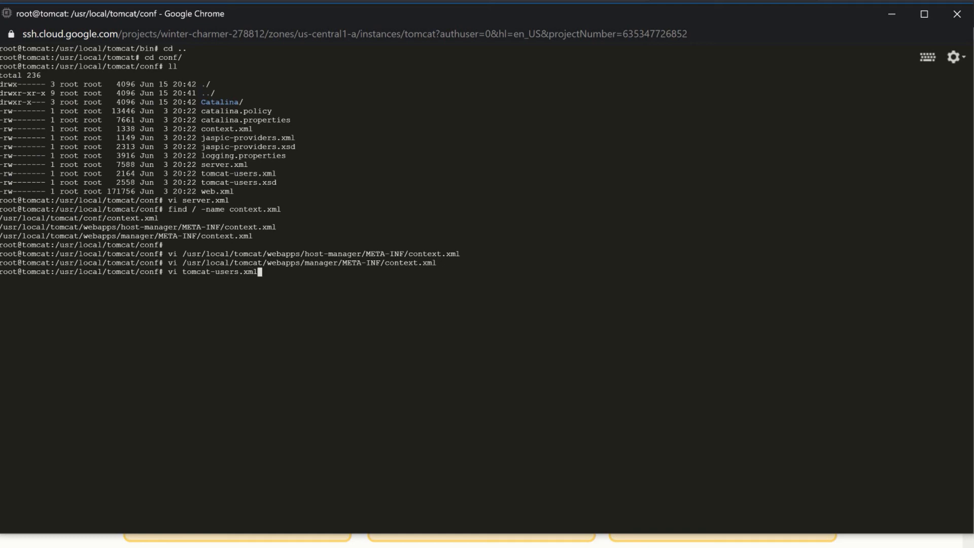
key("Enter")
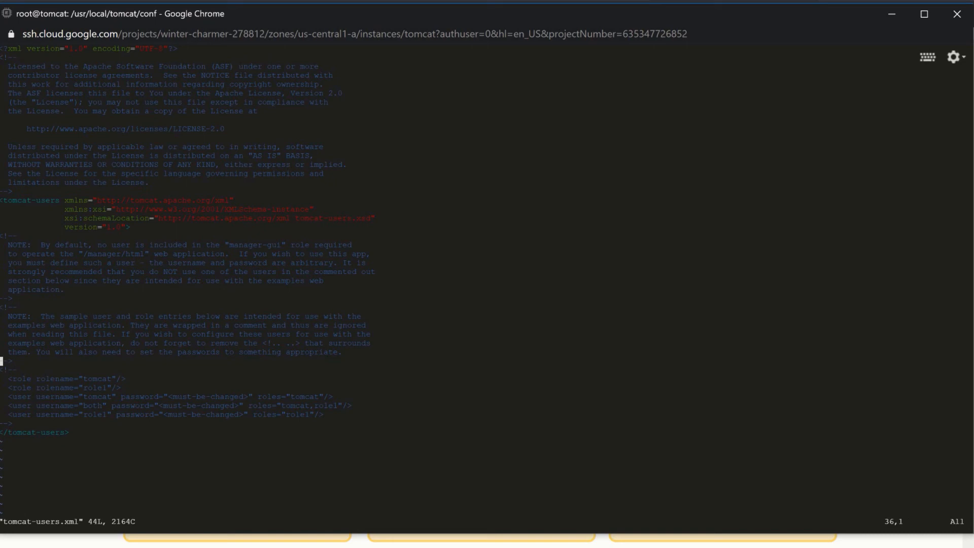
key("i")
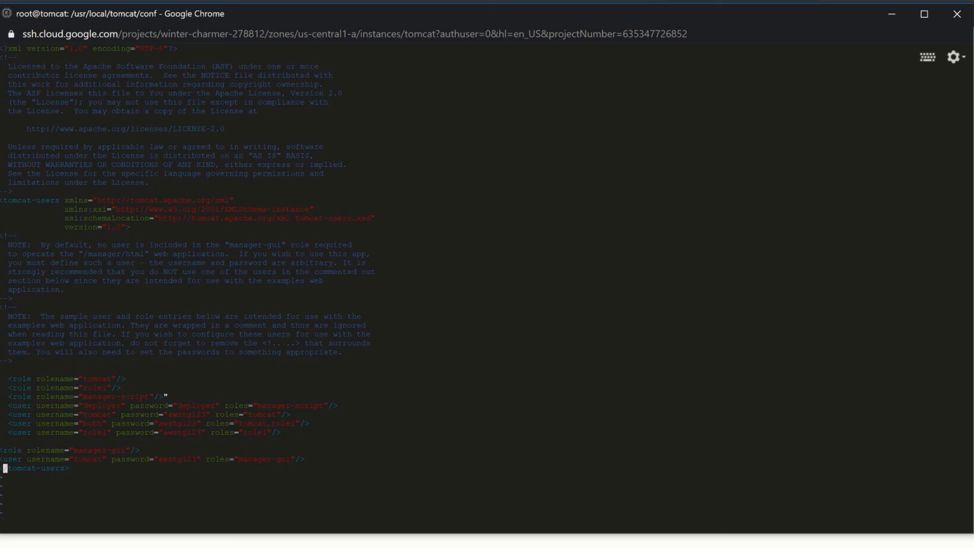
type(":wq!")
type("cd bin")
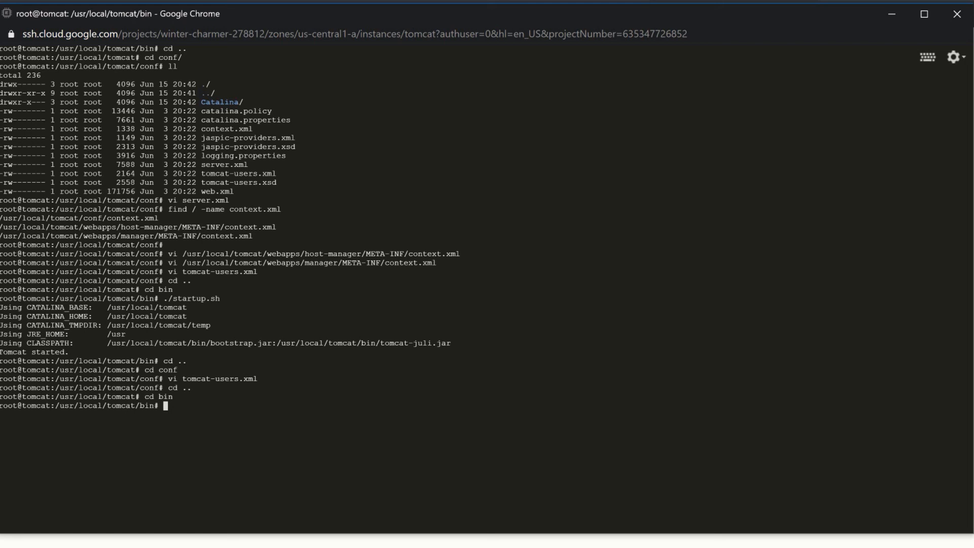
Restart Tomcat by running ./shutdown.sh and then ./startup.sh from bin
type(".")
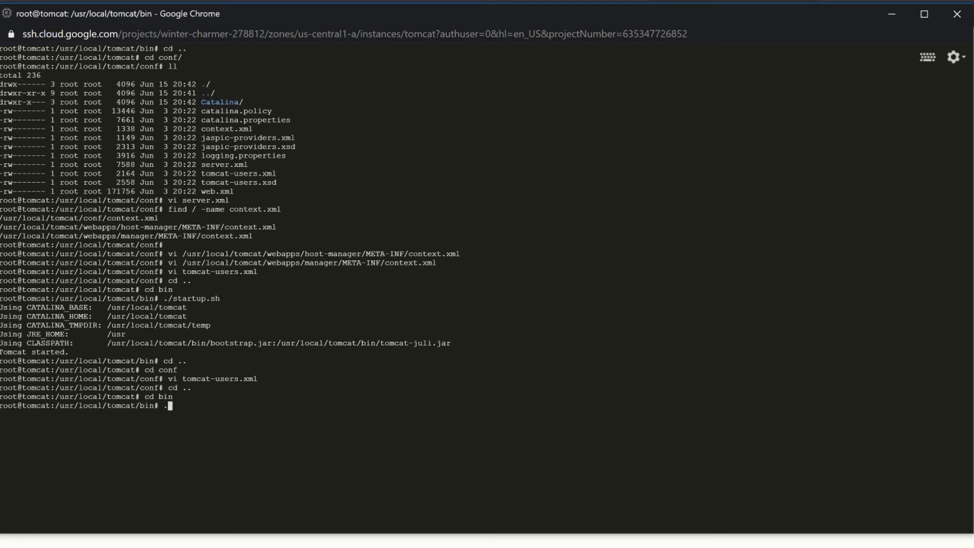
type("/shutdown.sh")
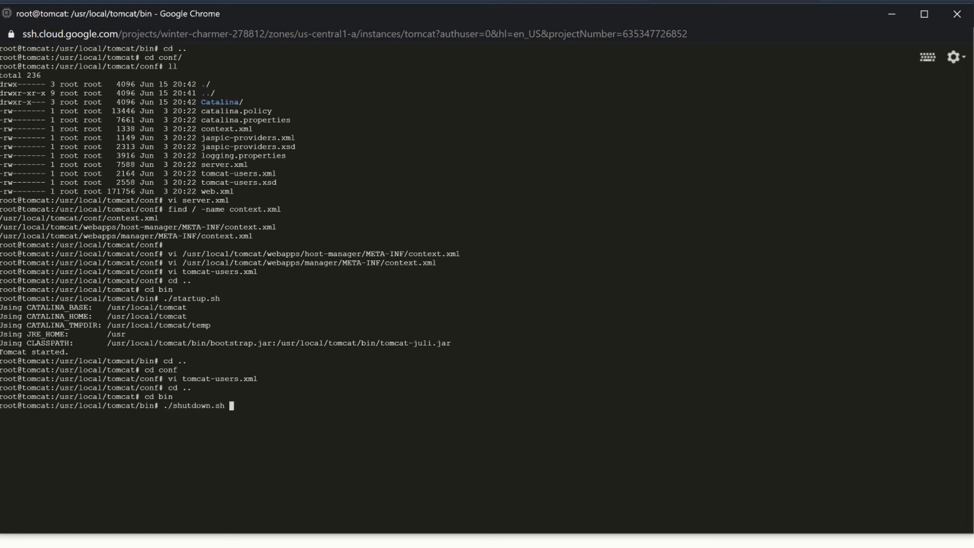
key("Enter")
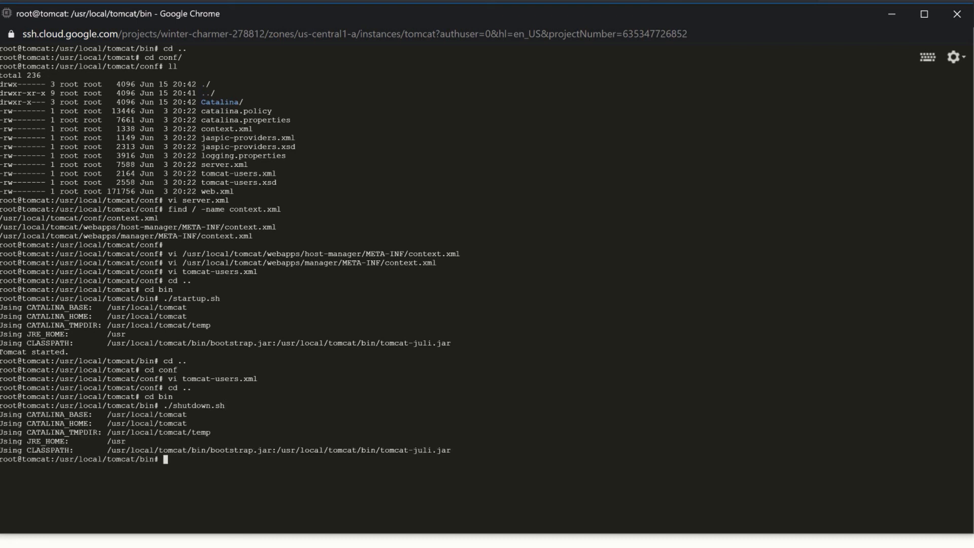
type(".")
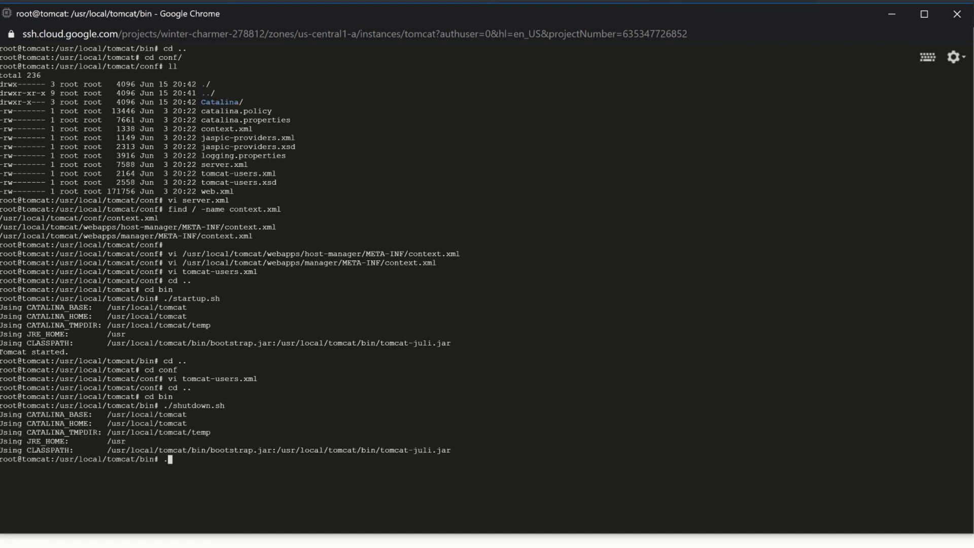
type("/")
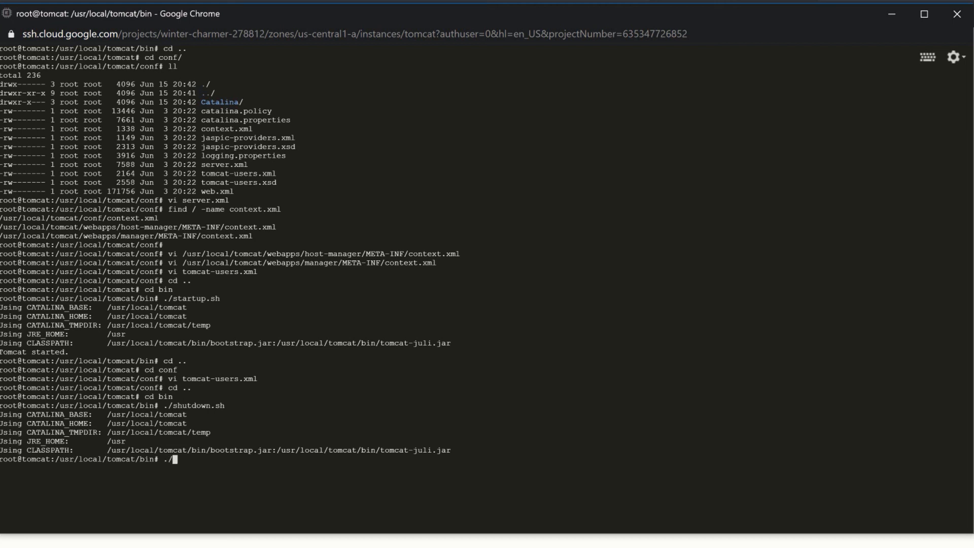
type("startup.sh")
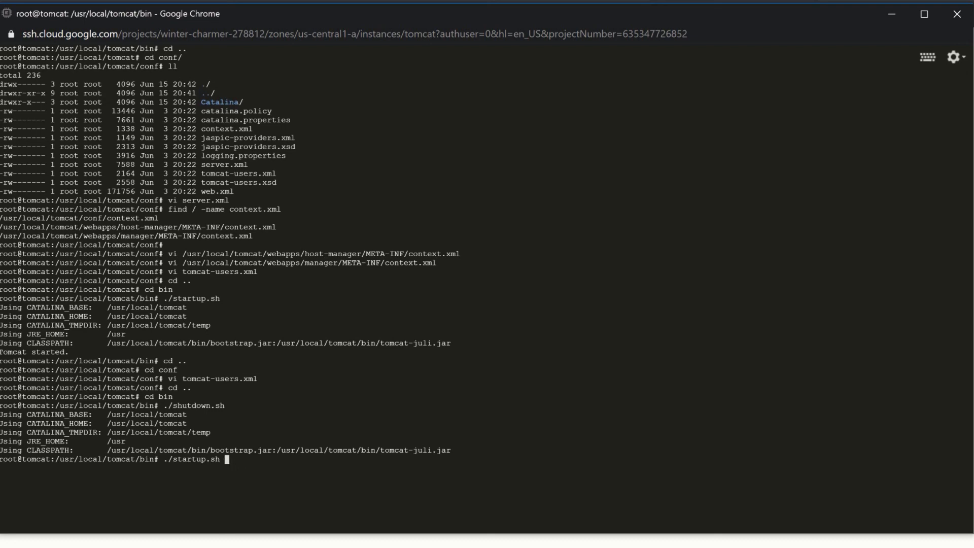
key("Enter")
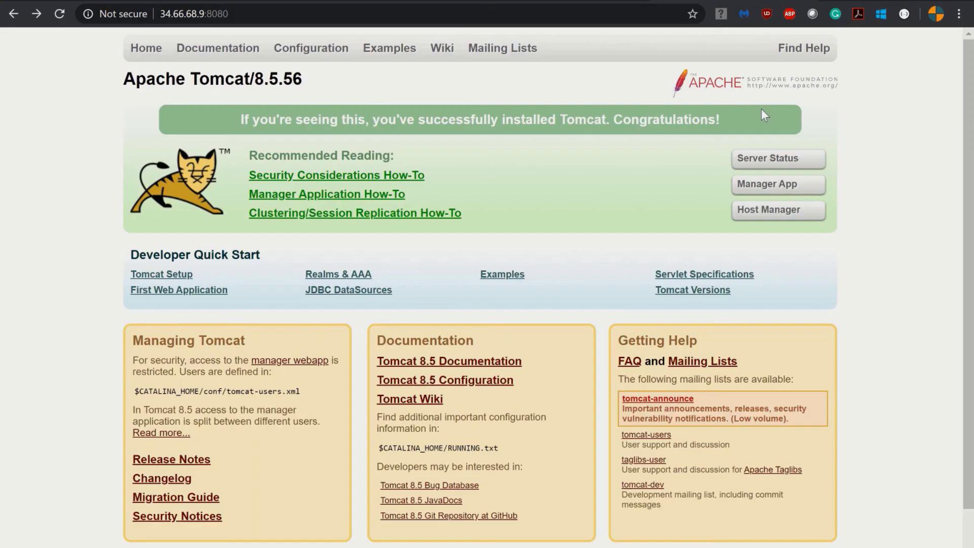
mouse_move(747, 148)
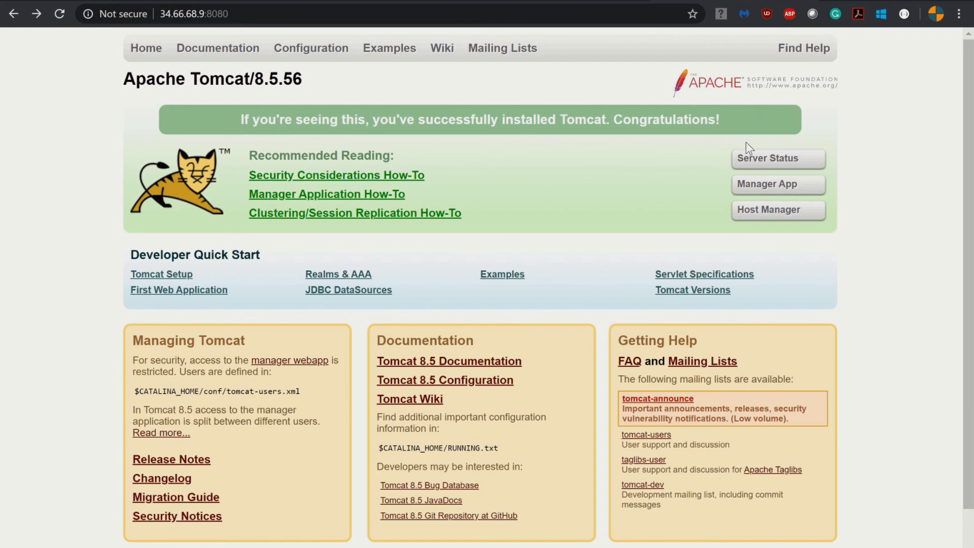
mouse_move(754, 162)
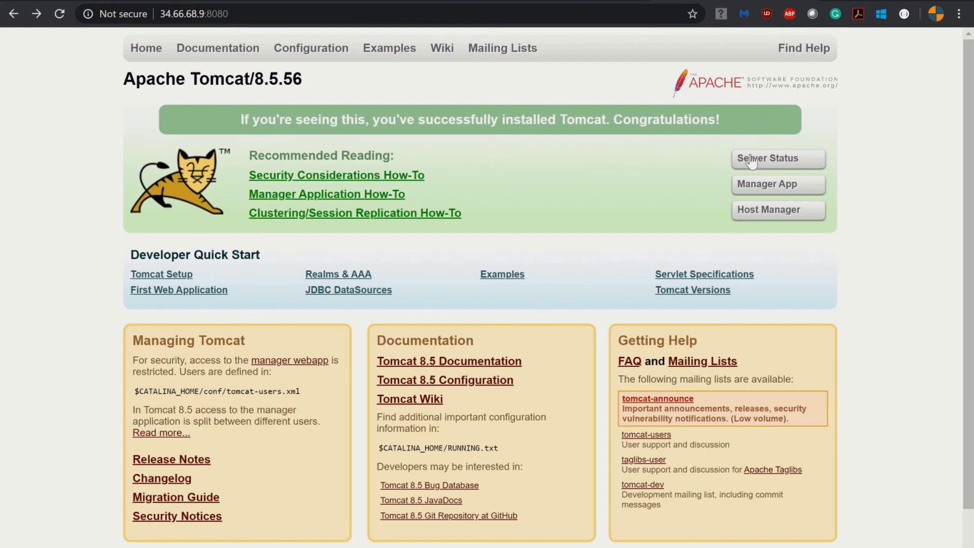
mouse_move(755, 161)
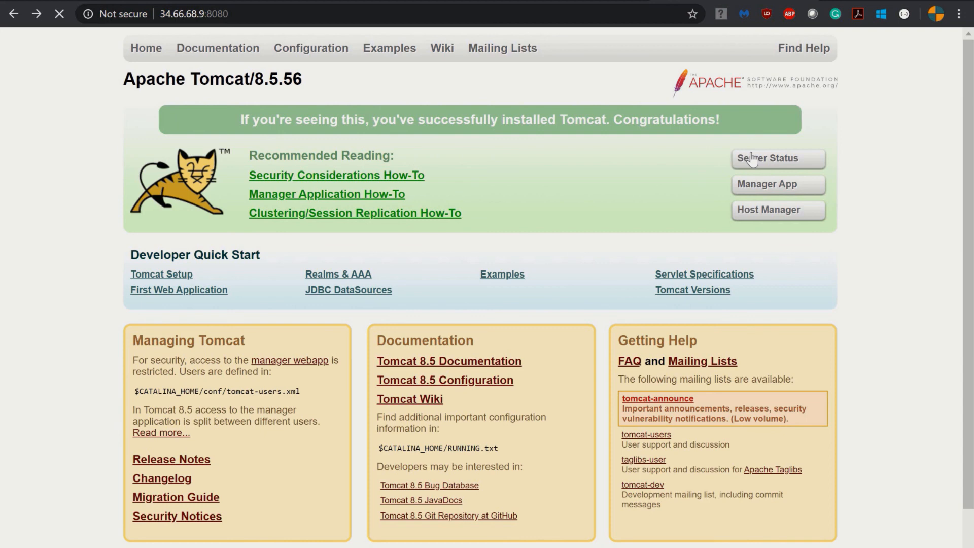
left_click(777, 158)
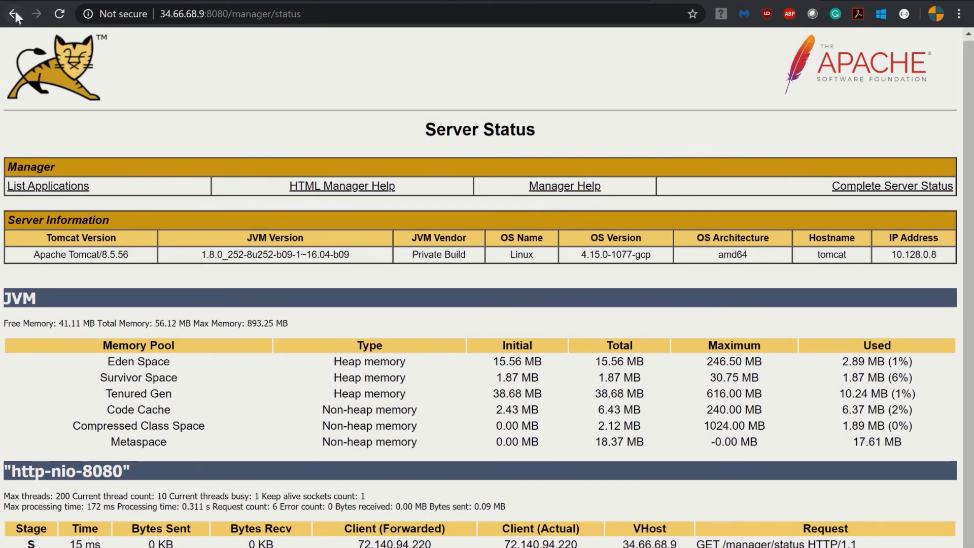
left_click(14, 14)
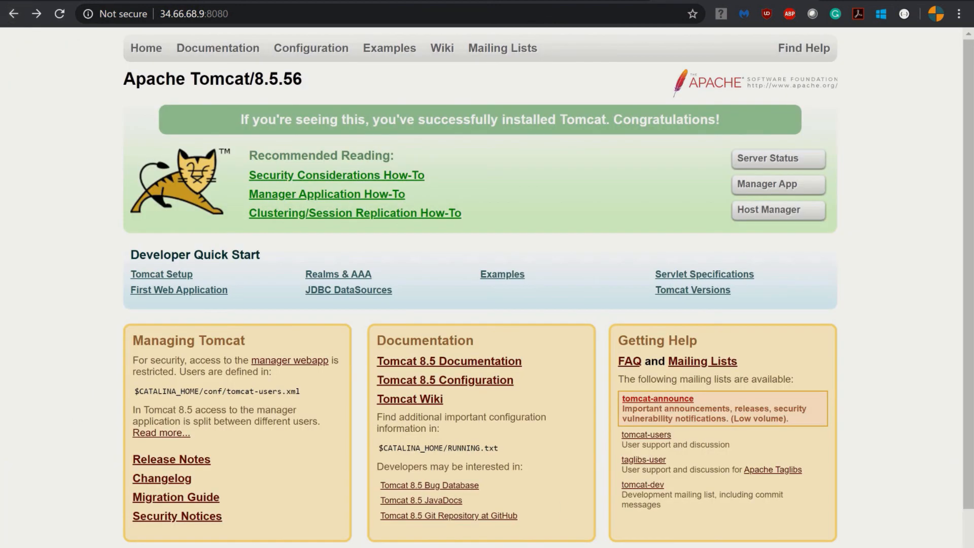
mouse_move(456, 475)
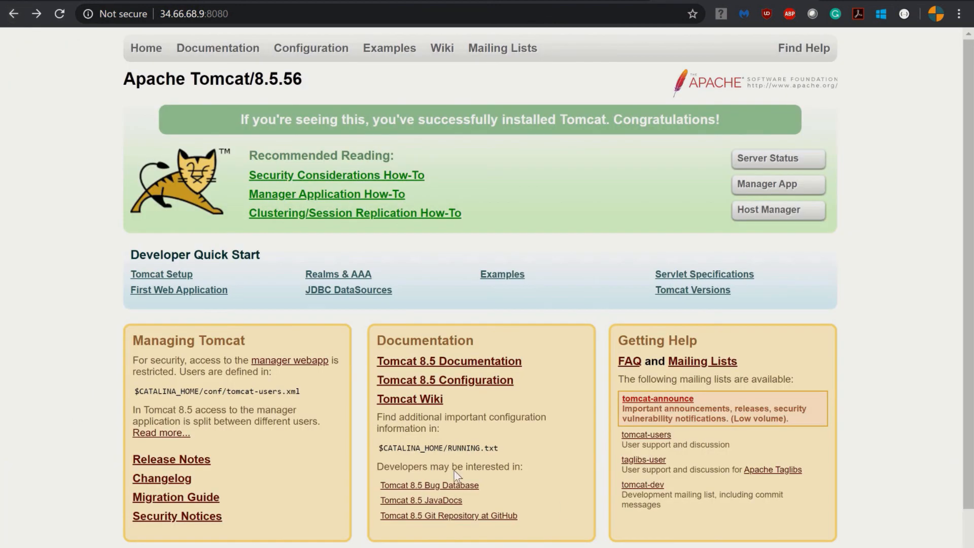